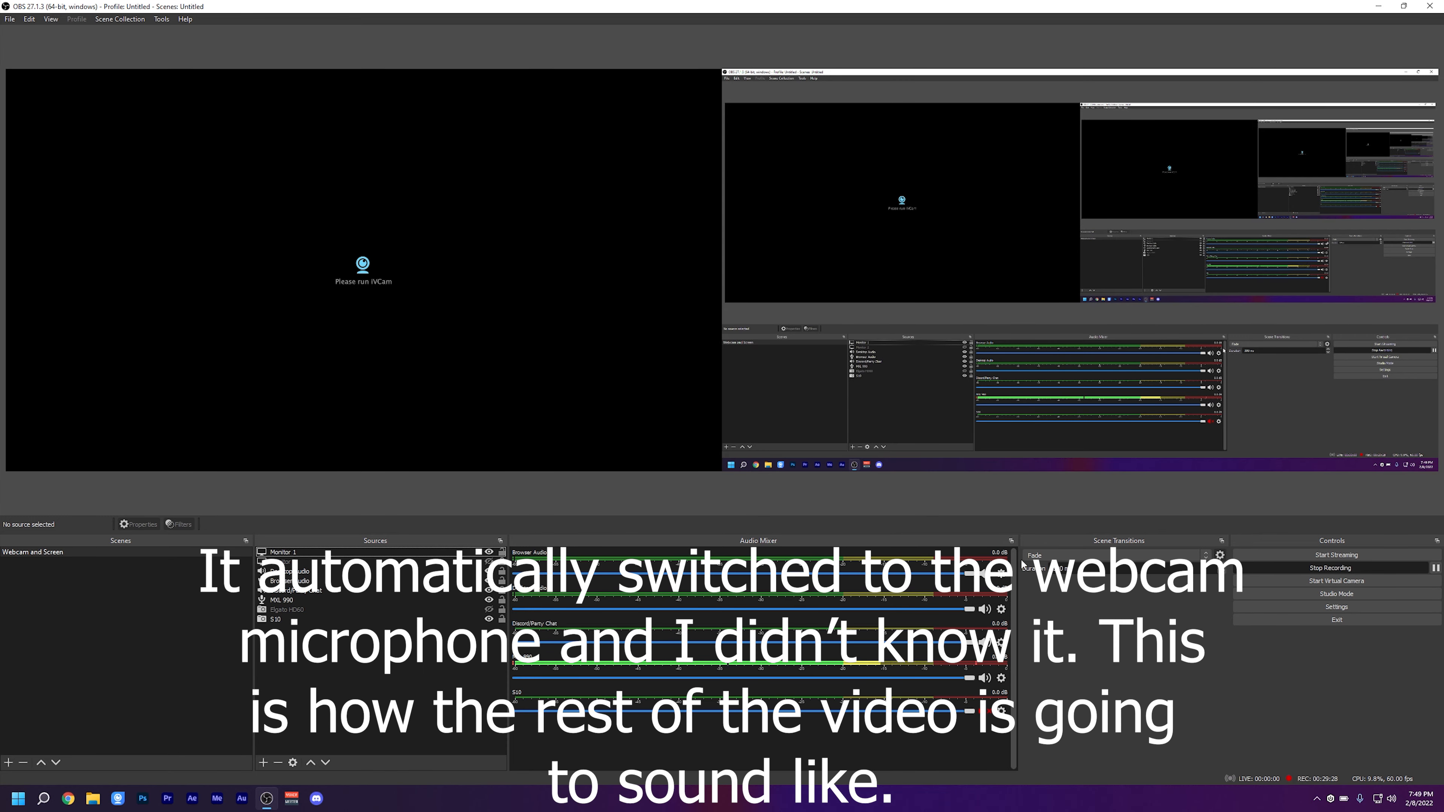
Check in Device Manager that the Logitech BRIO appears under sound, video and game controllers.
{"action": "left_click", "coordinate": [17, 797]}
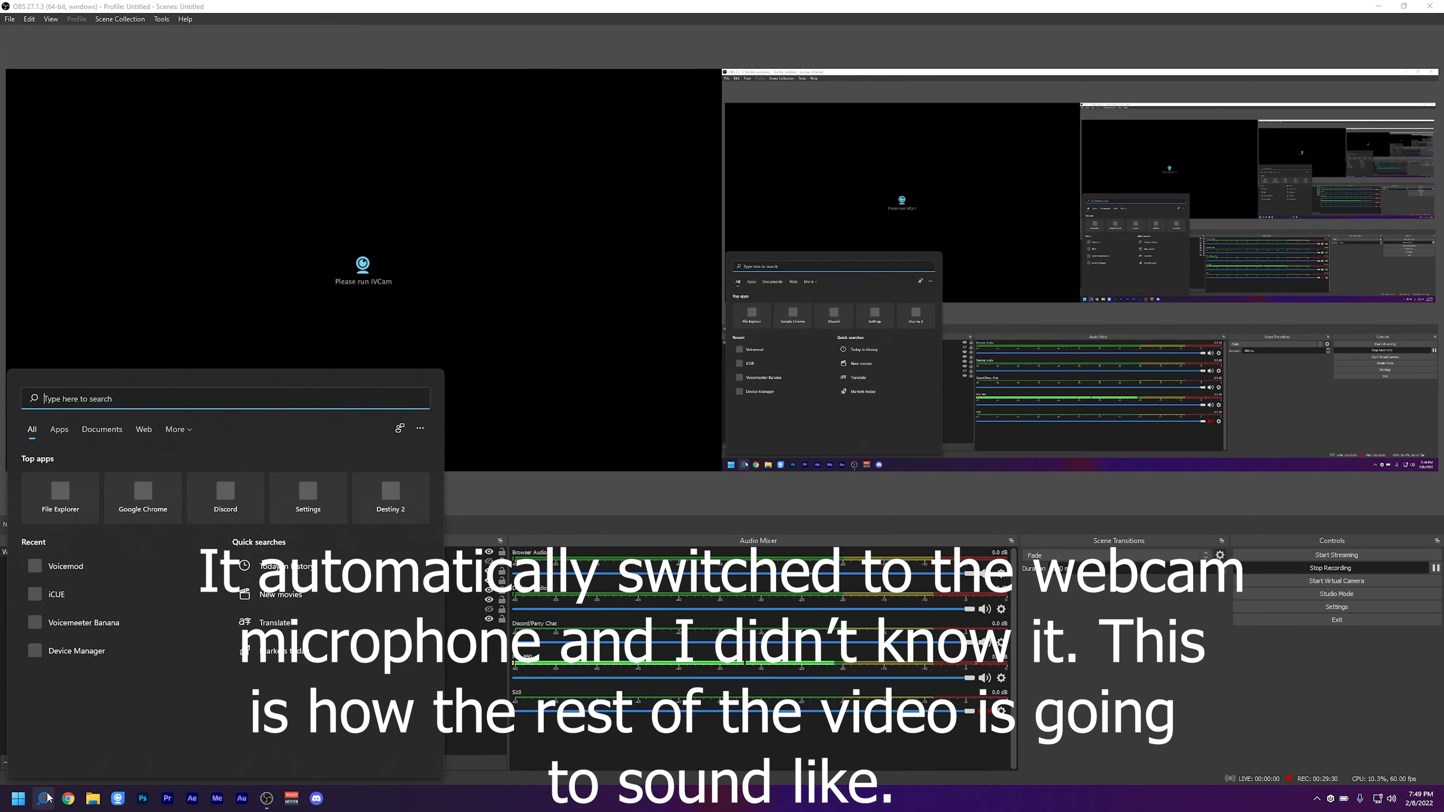
{"action": "type", "text": "device Manager"}
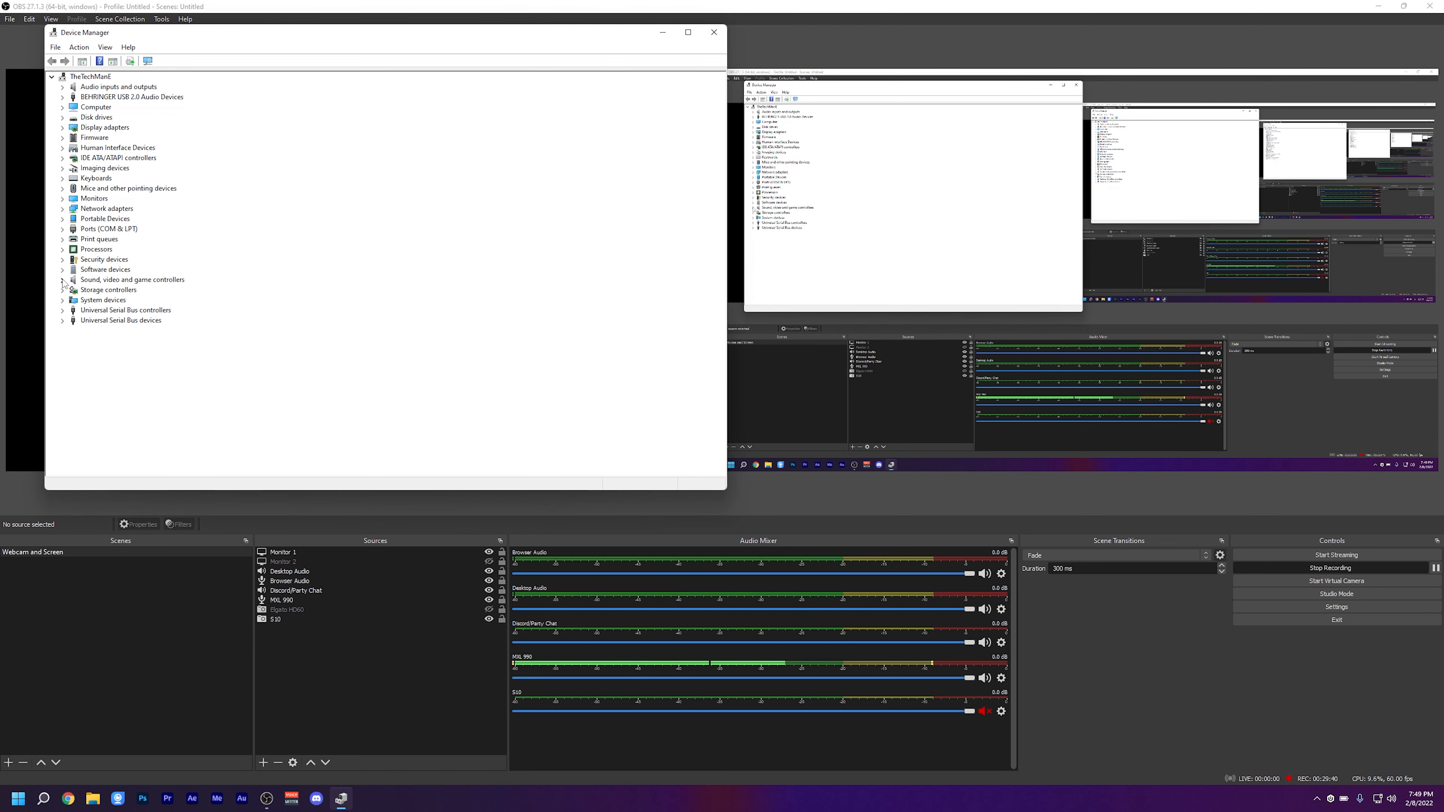
{"action": "left_click", "coordinate": [62, 279]}
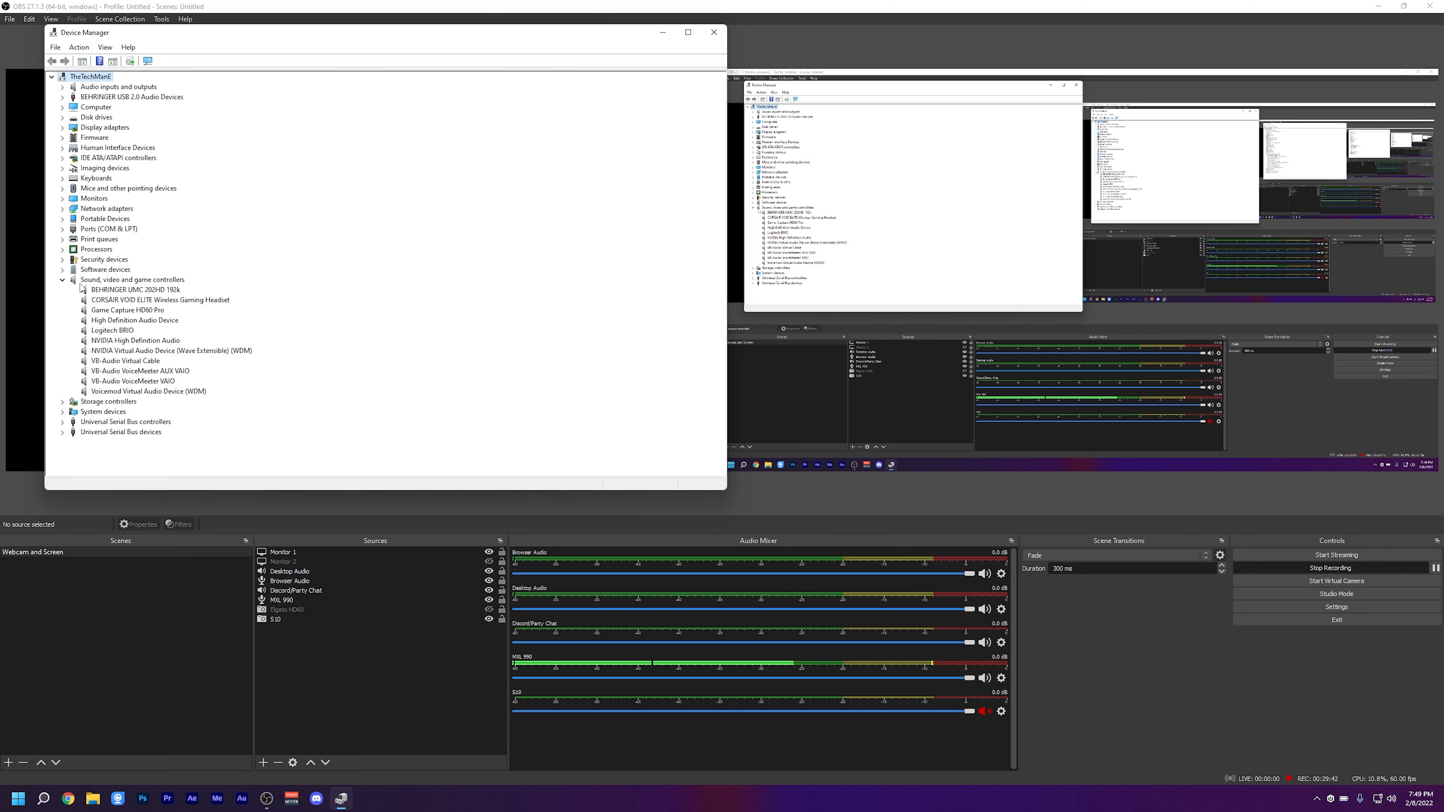
{"action": "left_click", "coordinate": [114, 329]}
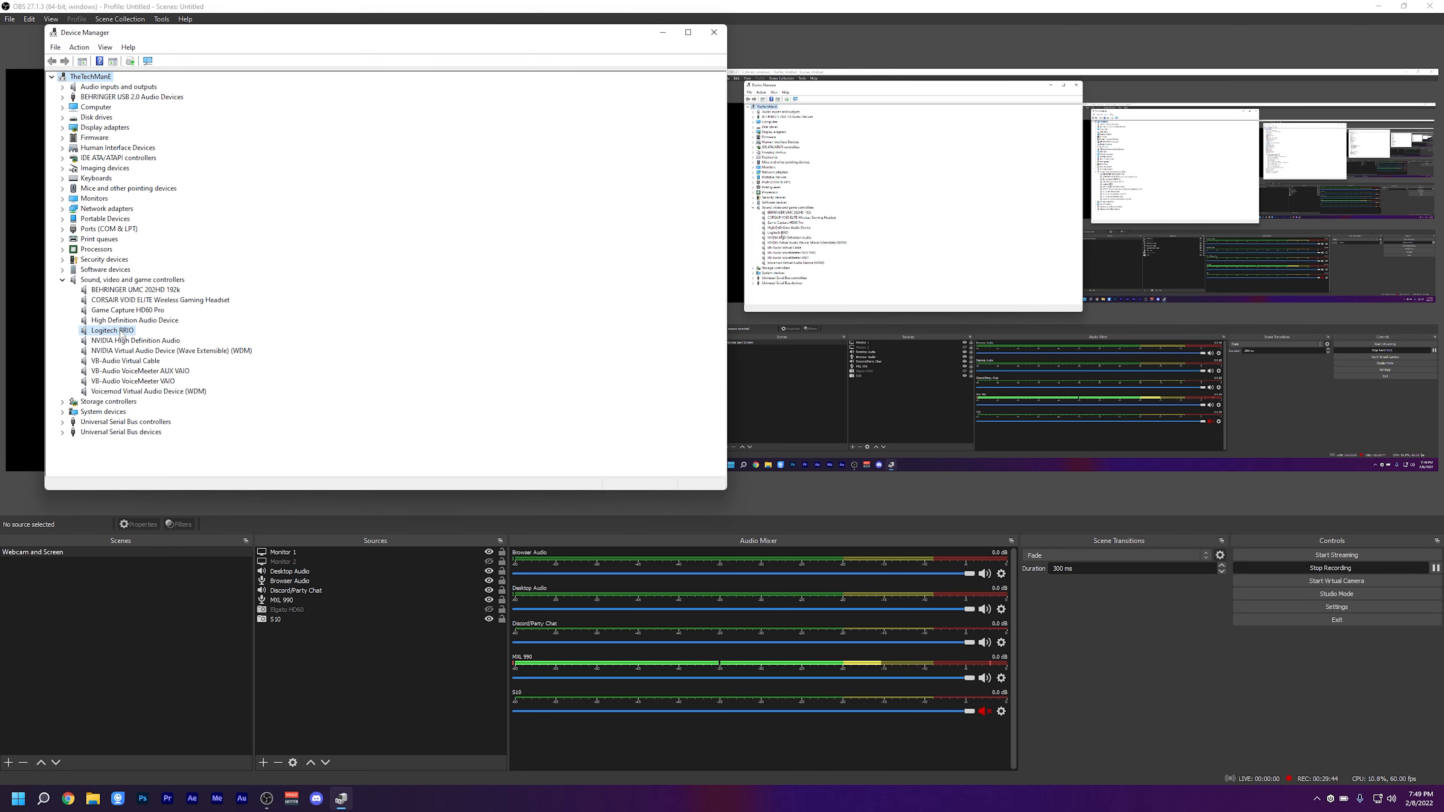
{"action": "left_click", "coordinate": [713, 32]}
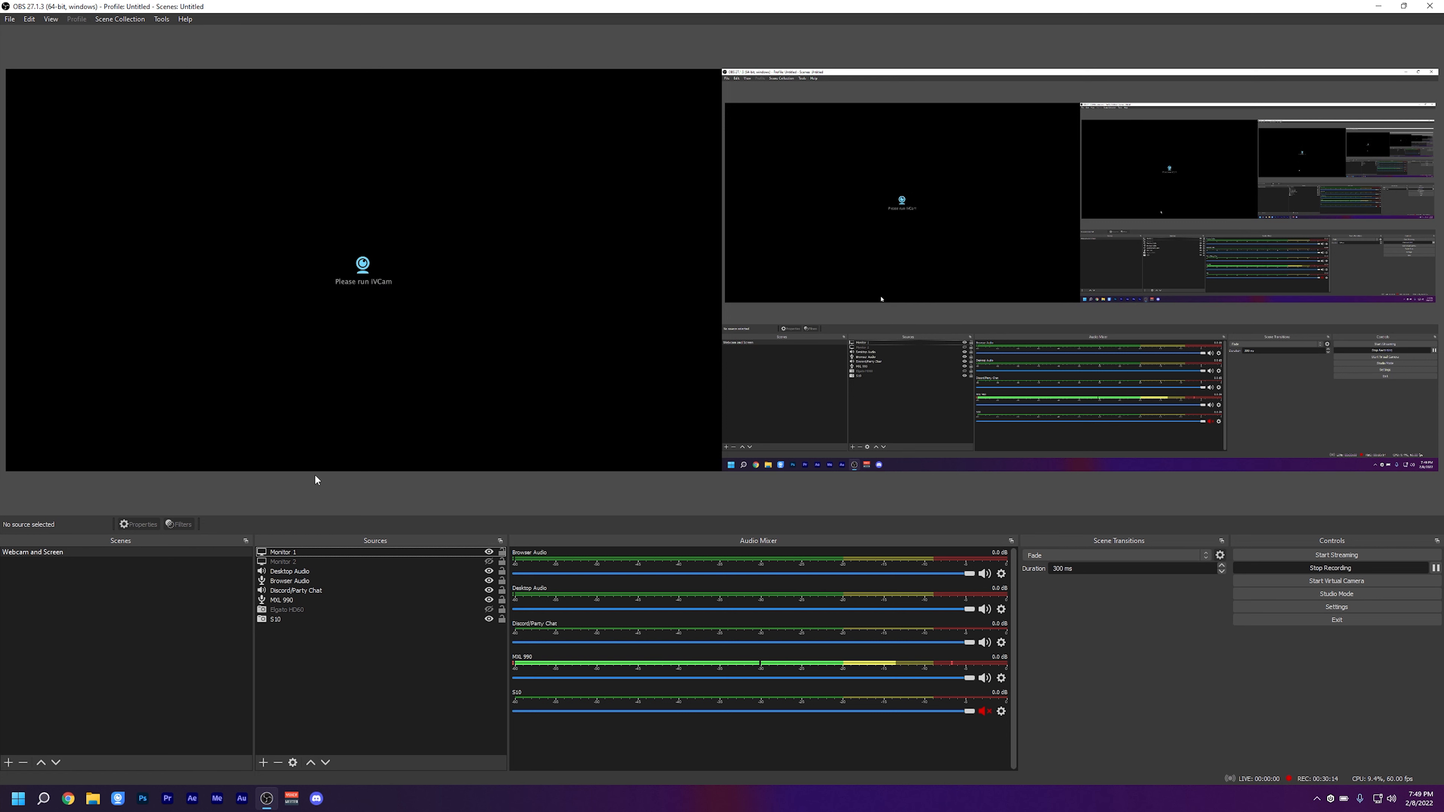
Remove the S10 source from the Webcam and Screen scene via its context menu.
{"action": "left_click", "coordinate": [275, 619]}
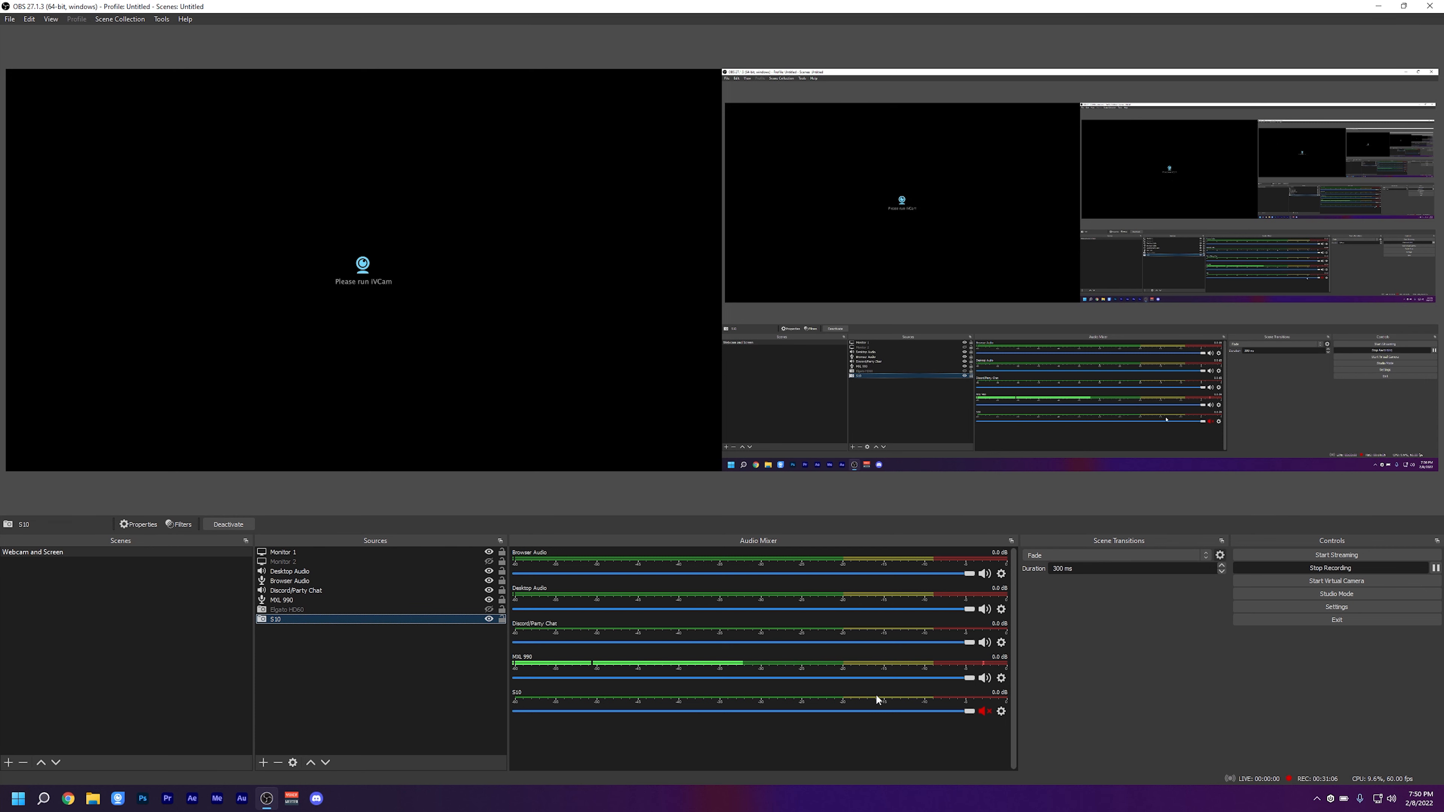
{"action": "right_click", "coordinate": [275, 619]}
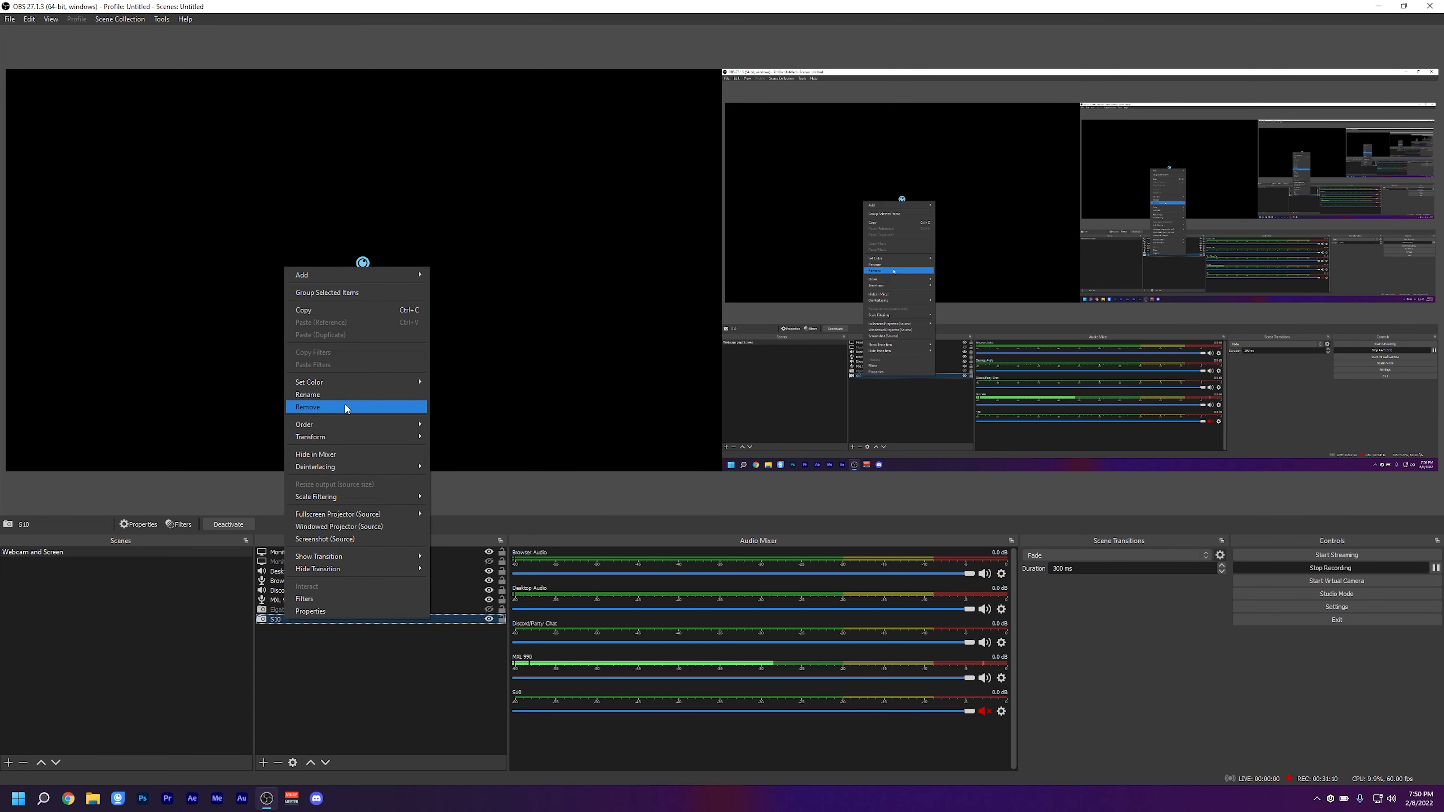
{"action": "left_click", "coordinate": [308, 407]}
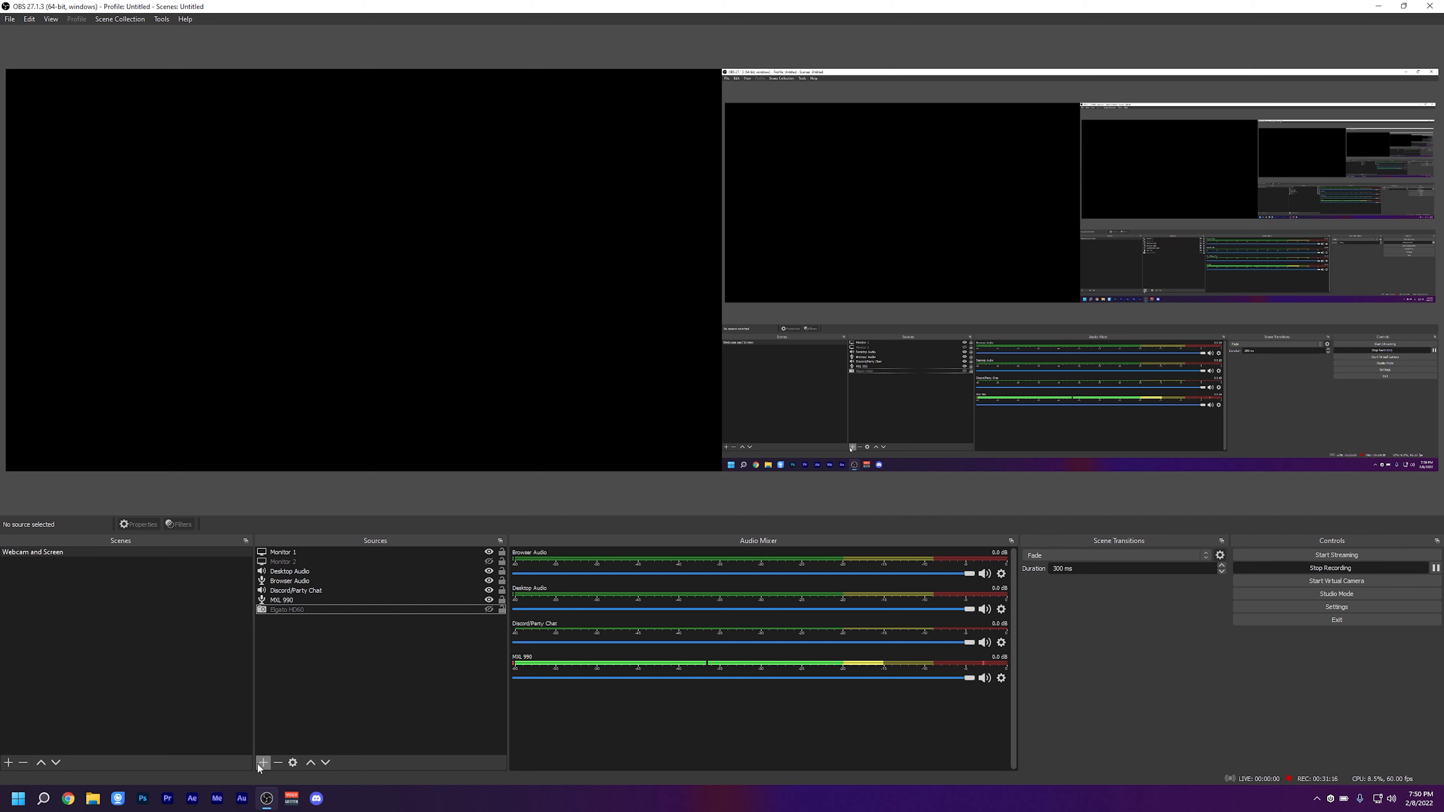
Add a Video Capture Device source named Logitech BRIO and confirm to show its properties.
{"action": "left_click", "coordinate": [263, 763]}
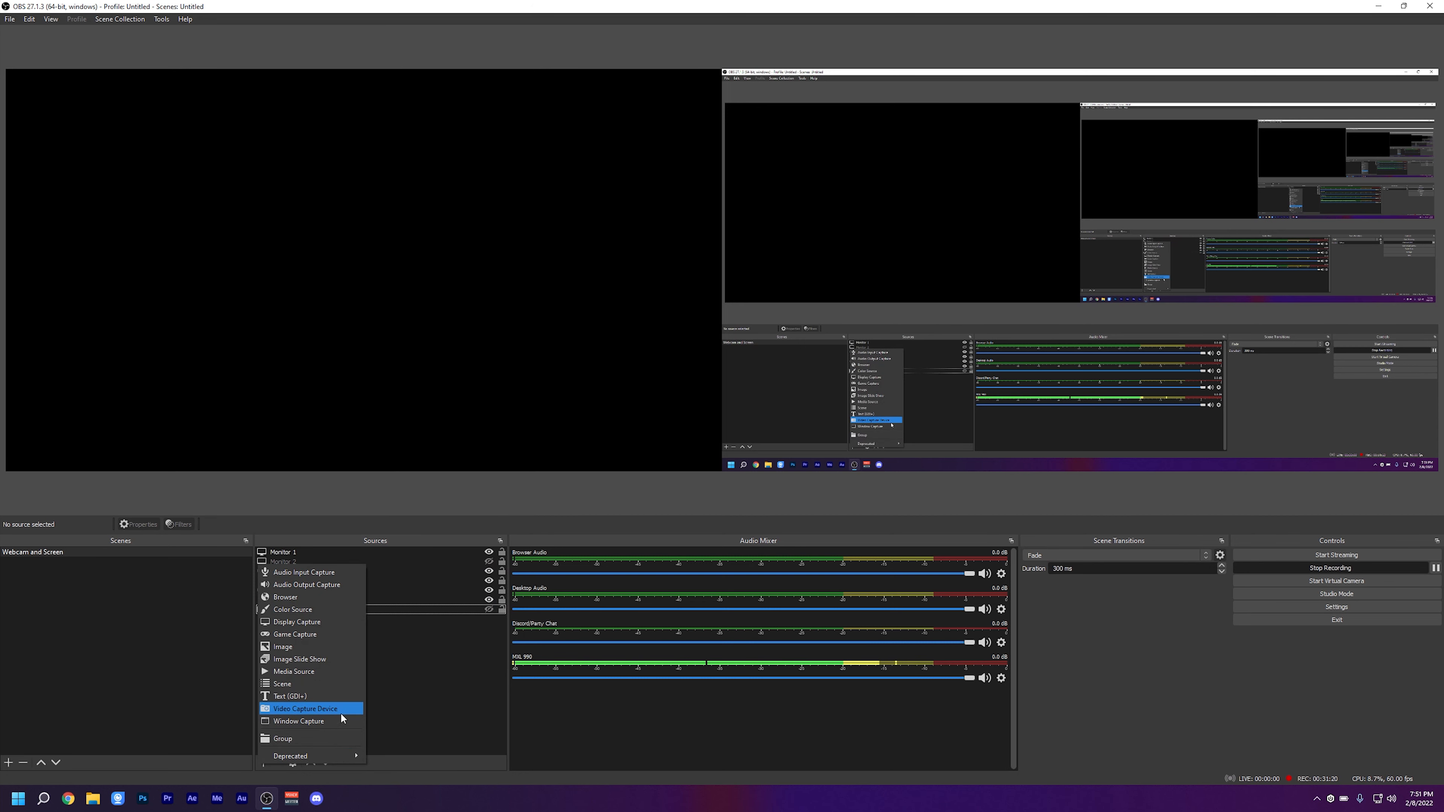
{"action": "left_click", "coordinate": [305, 708]}
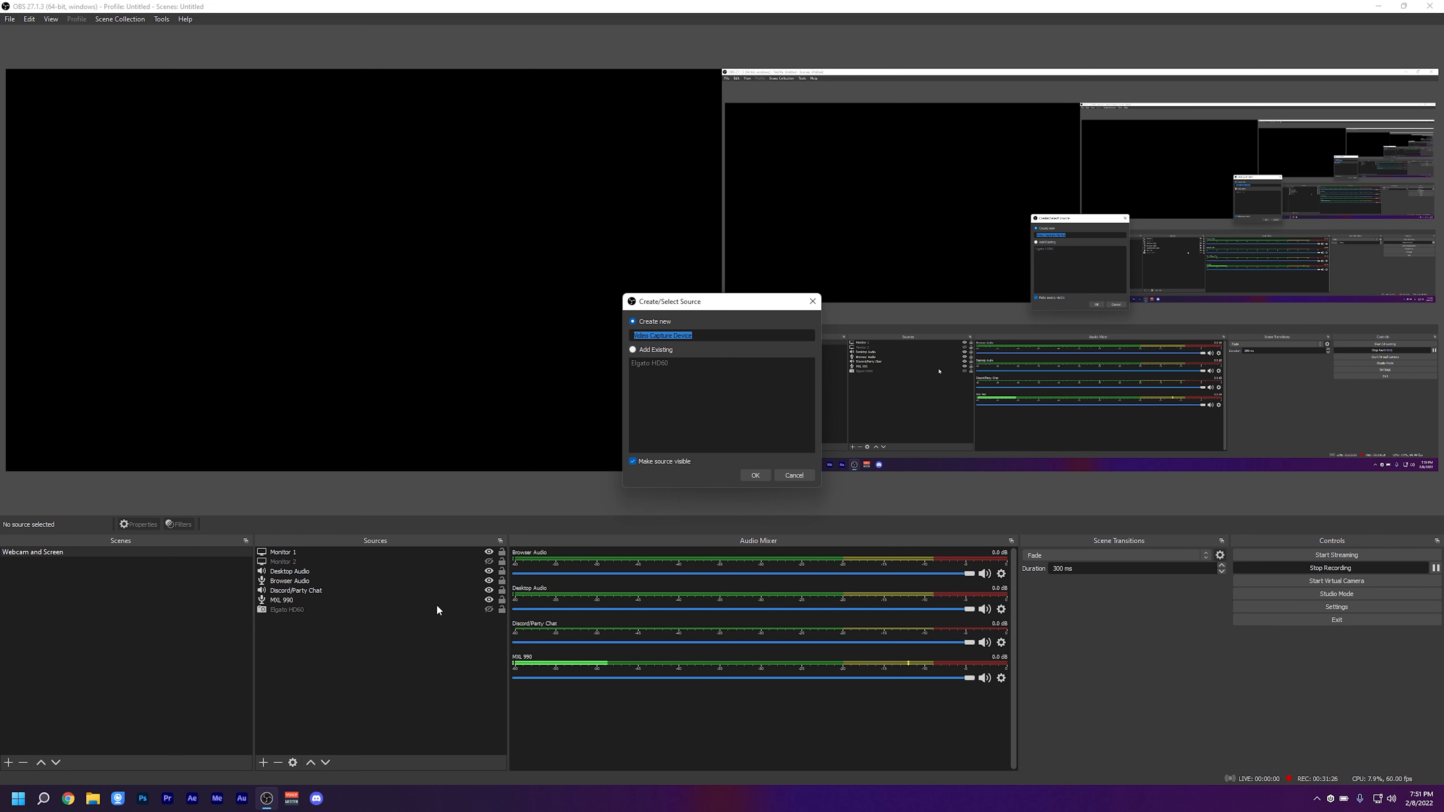
{"action": "type", "text": "Logitech"}
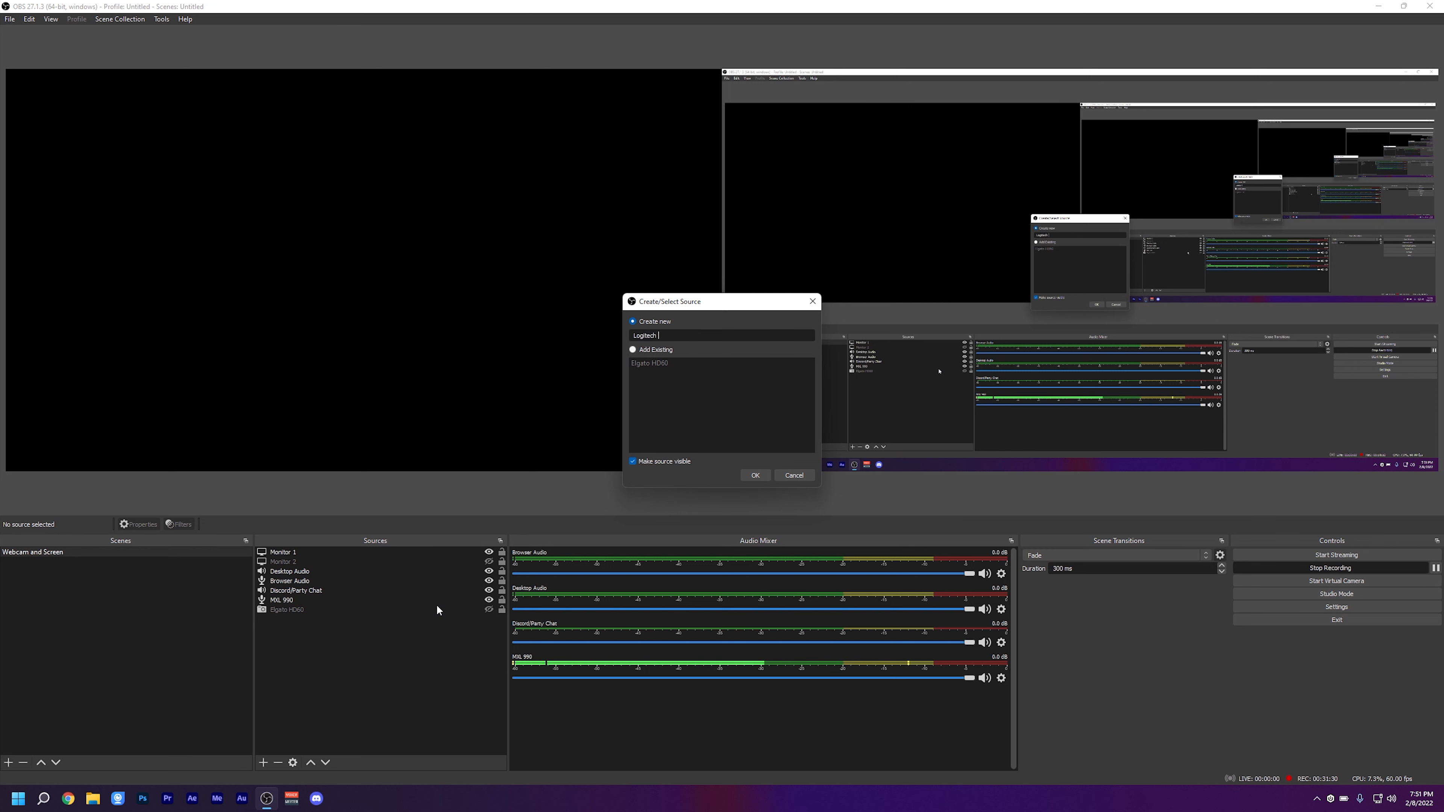
{"action": "left_click", "coordinate": [755, 475]}
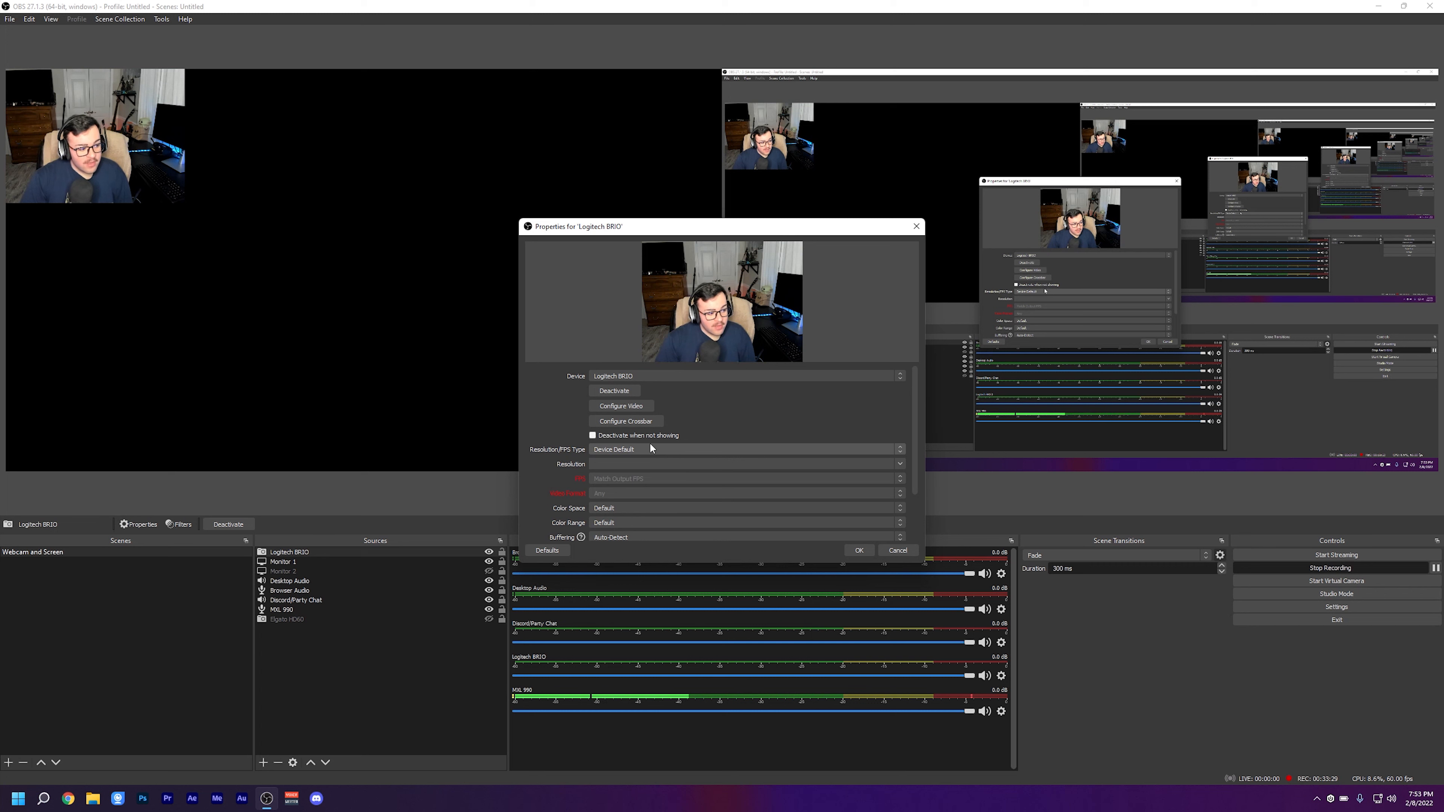
{"action": "mouse_move", "coordinate": [657, 451]}
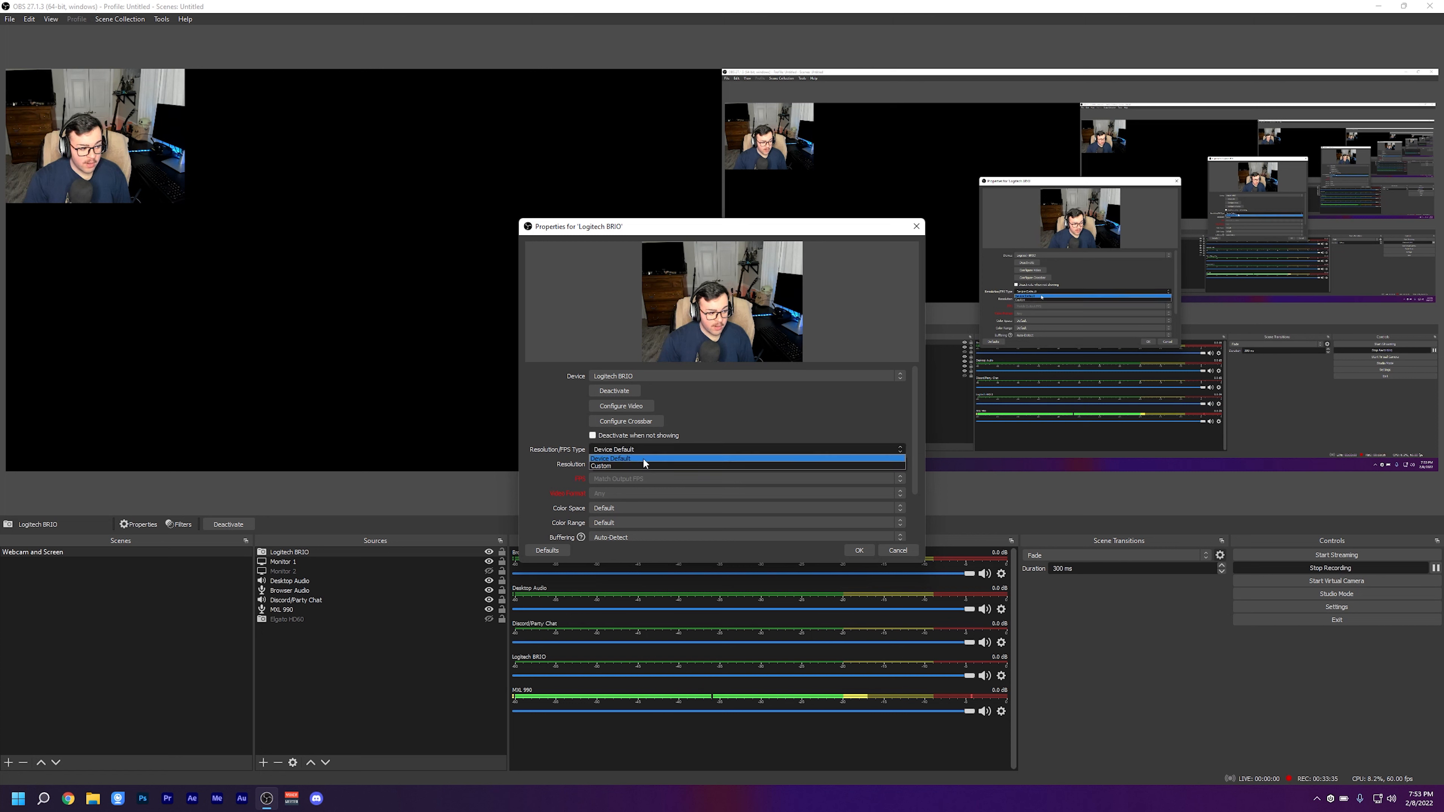
Switch the Logitech BRIO source to Custom resolution type at 2560x1440.
{"action": "left_click", "coordinate": [602, 465]}
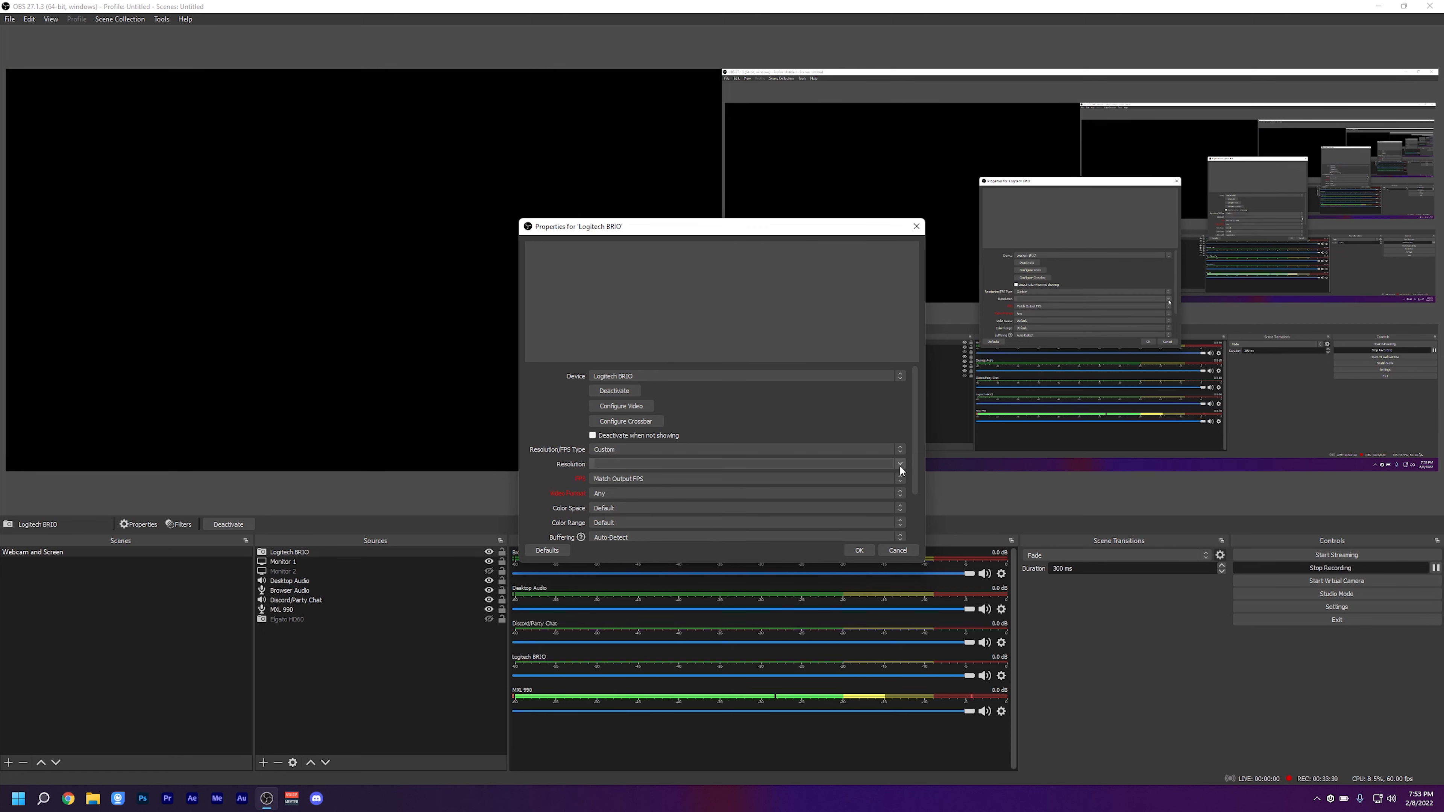
{"action": "mouse_move", "coordinate": [891, 472]}
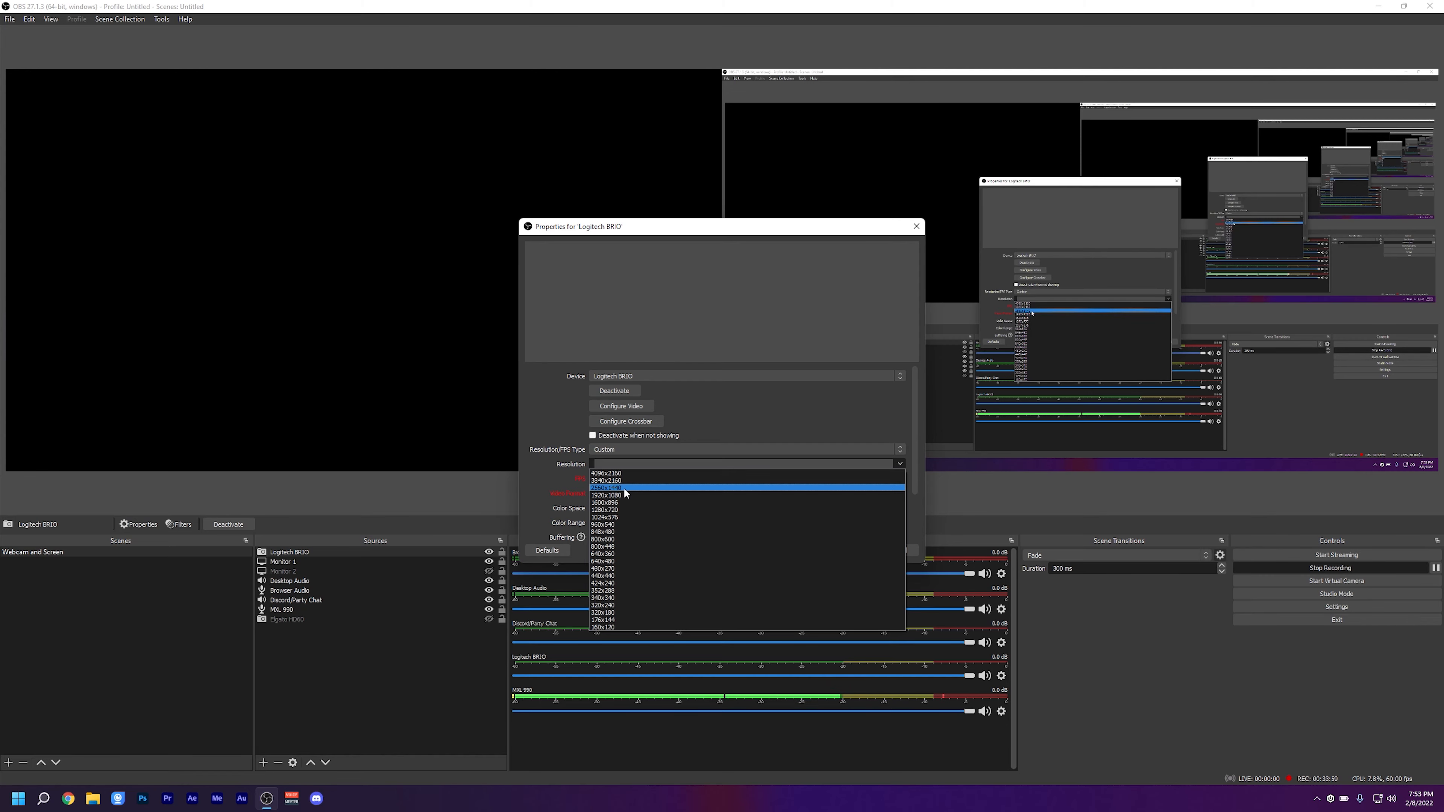
{"action": "left_click", "coordinate": [607, 487]}
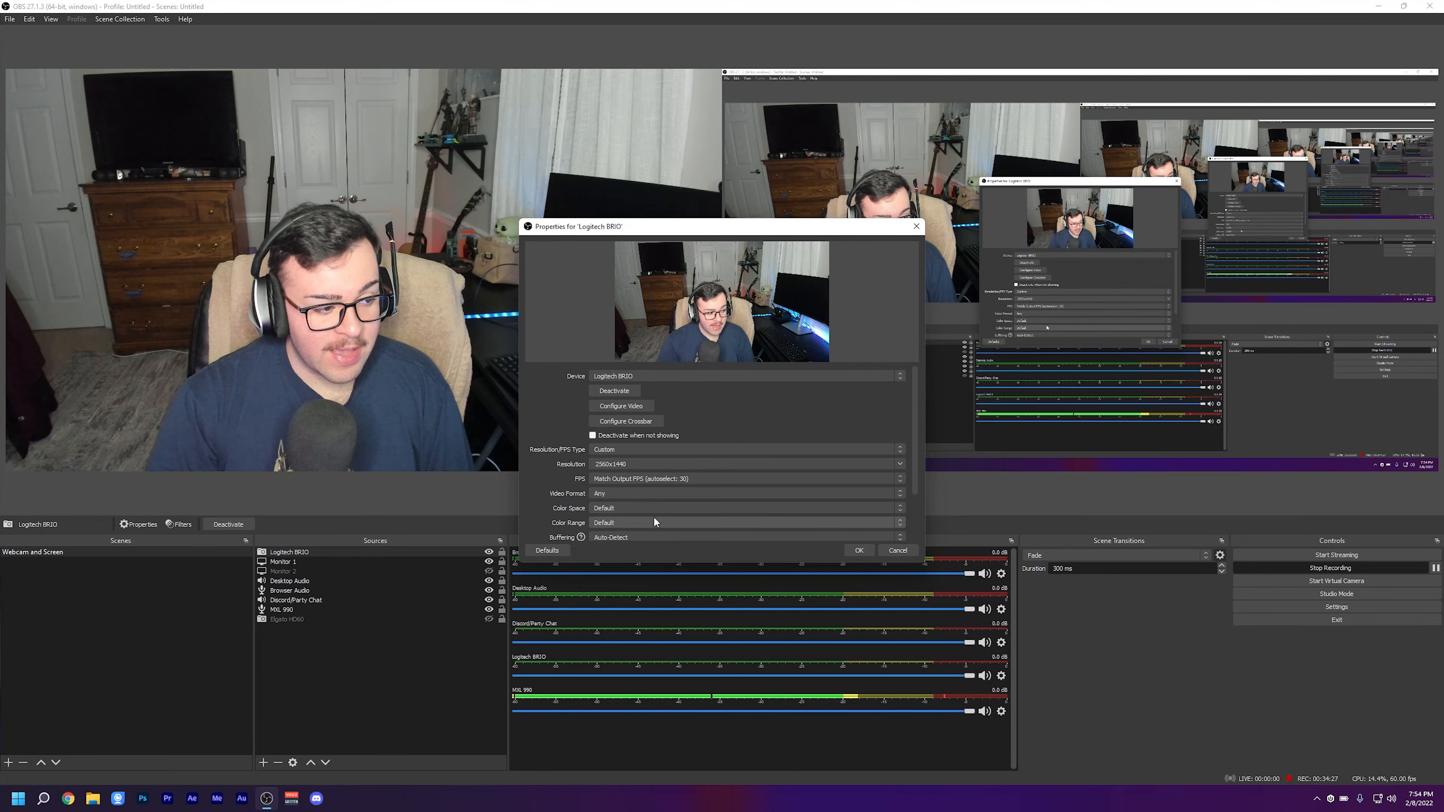
Choose the color range, keep buffering on Auto-Detect and audio output on Capture audio only.
{"action": "left_click", "coordinate": [746, 508]}
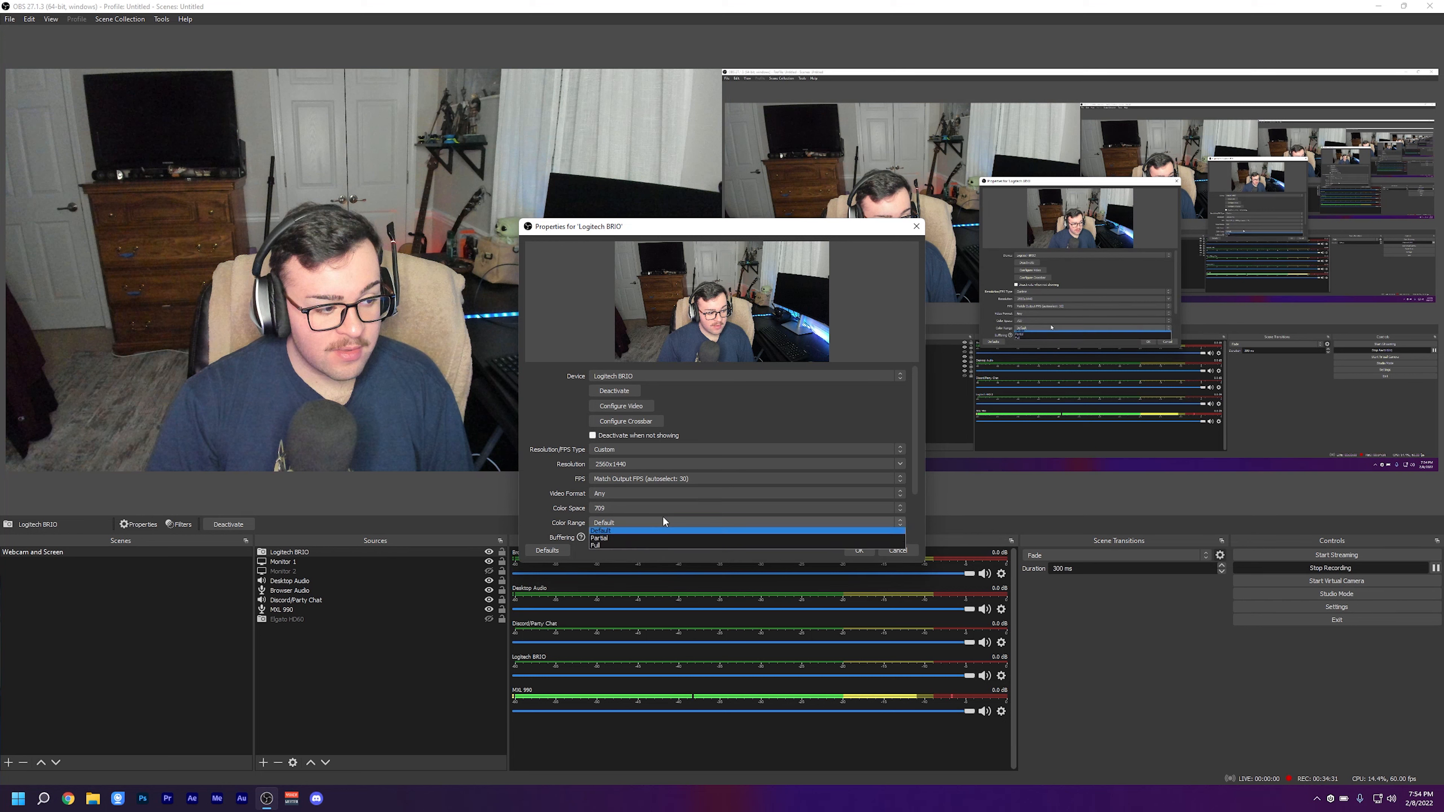
{"action": "left_click", "coordinate": [598, 536]}
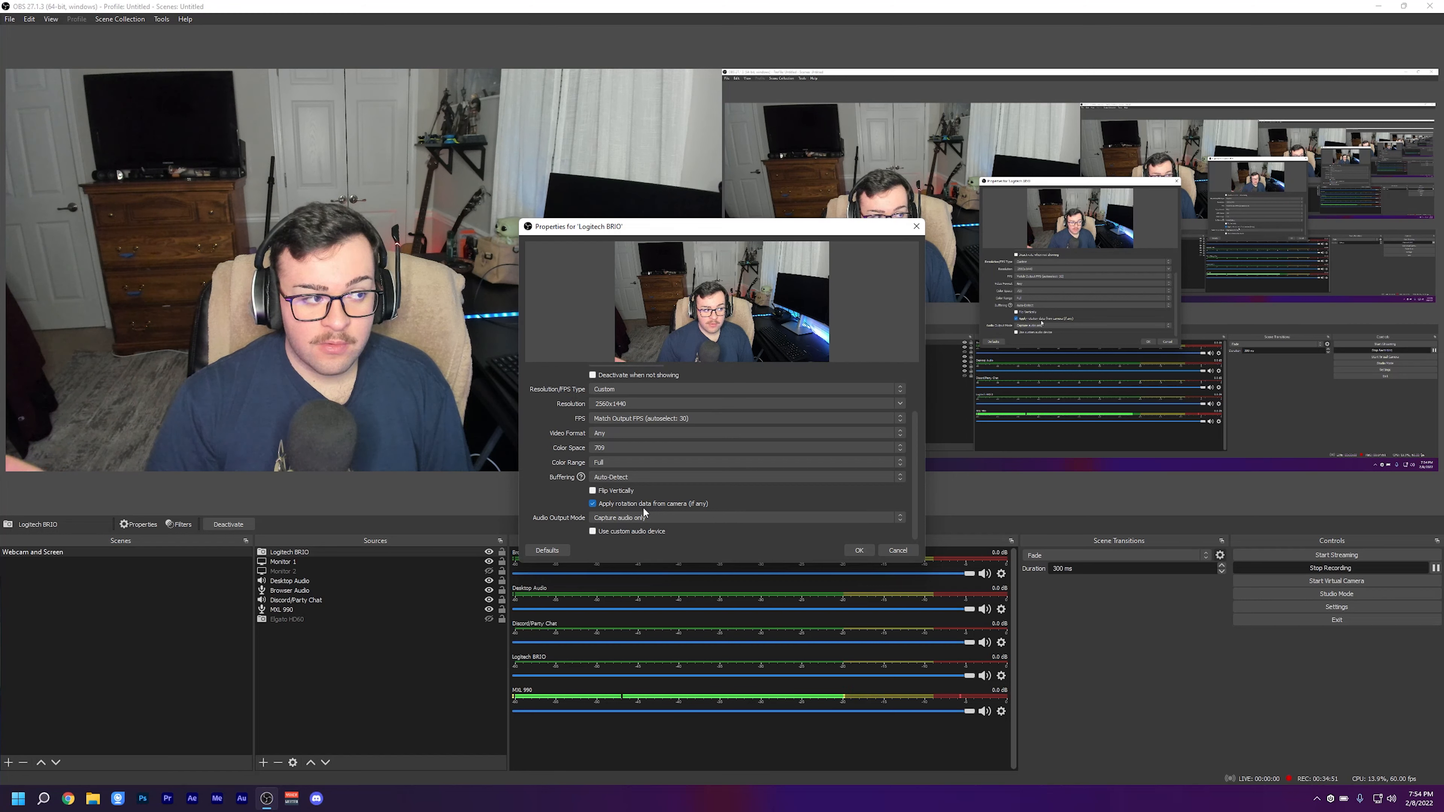
{"action": "left_click", "coordinate": [746, 476]}
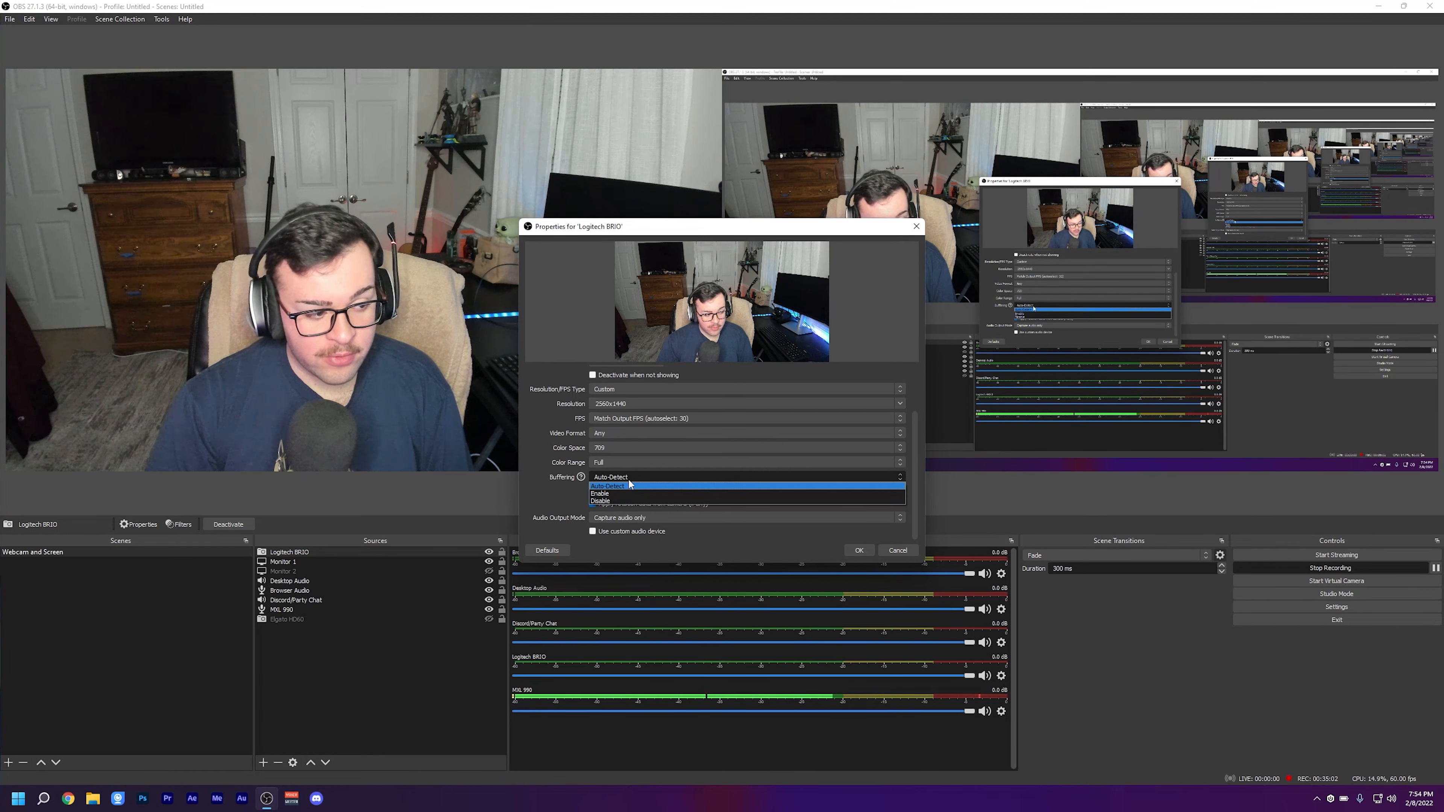
{"action": "left_click", "coordinate": [610, 485]}
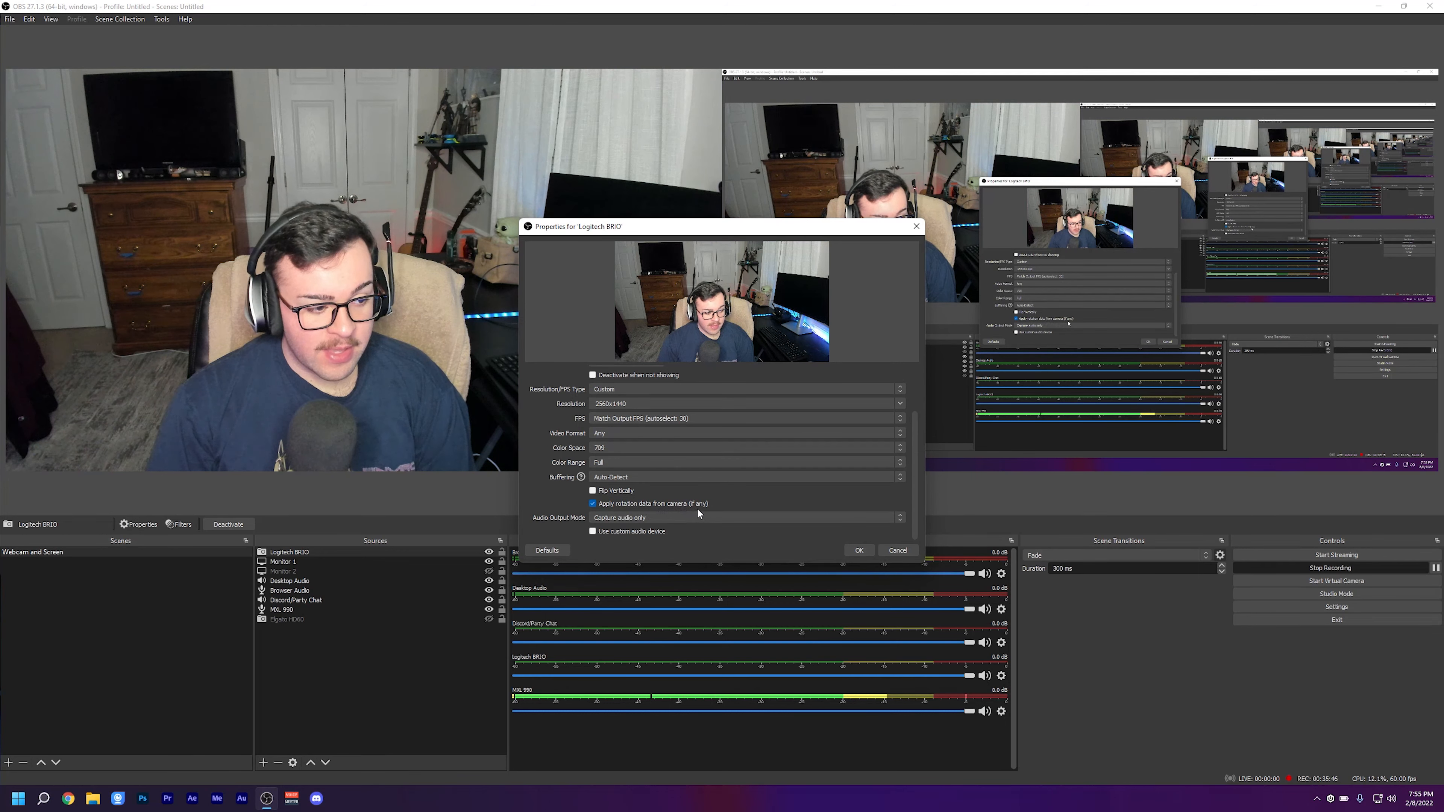
{"action": "left_click", "coordinate": [744, 517]}
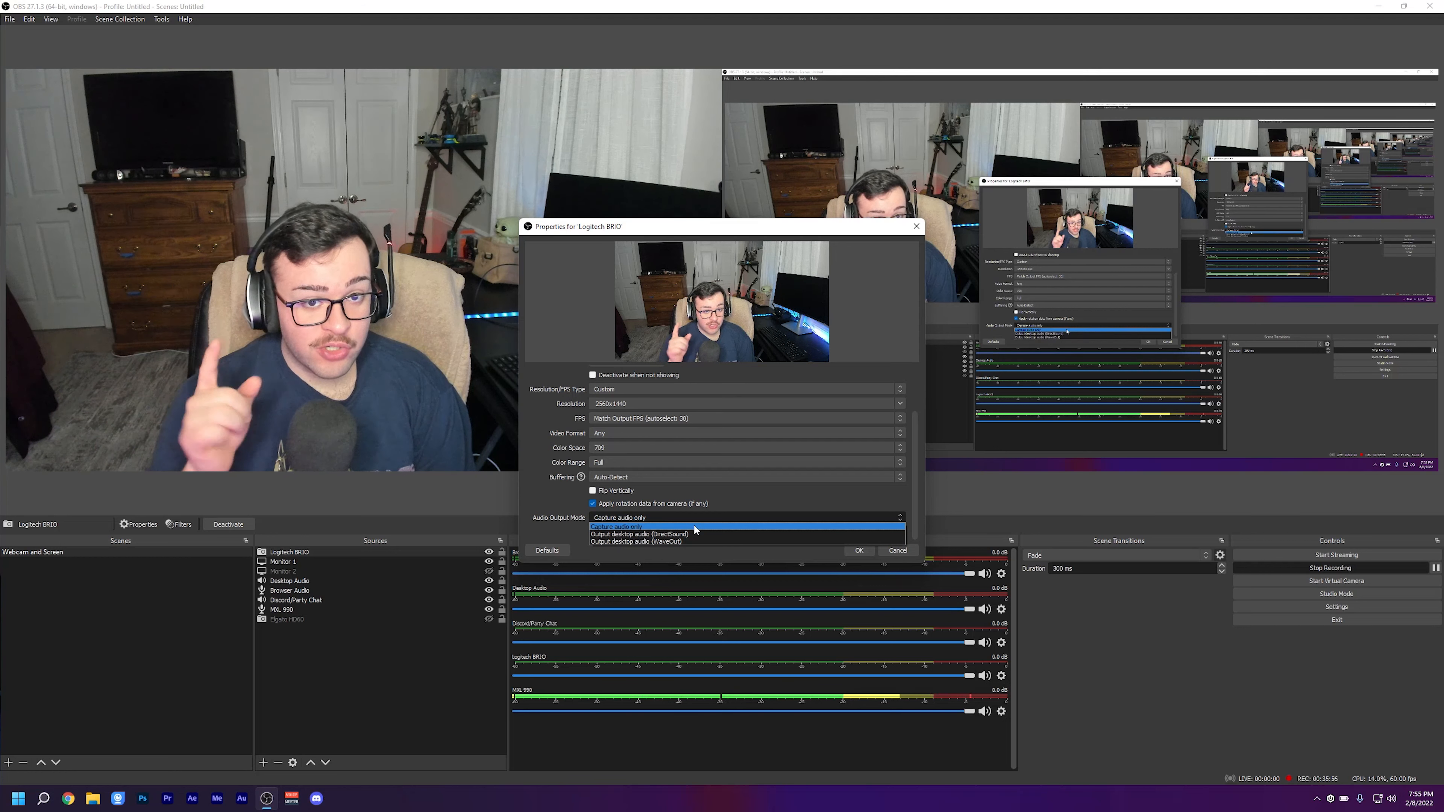
{"action": "left_click", "coordinate": [619, 526]}
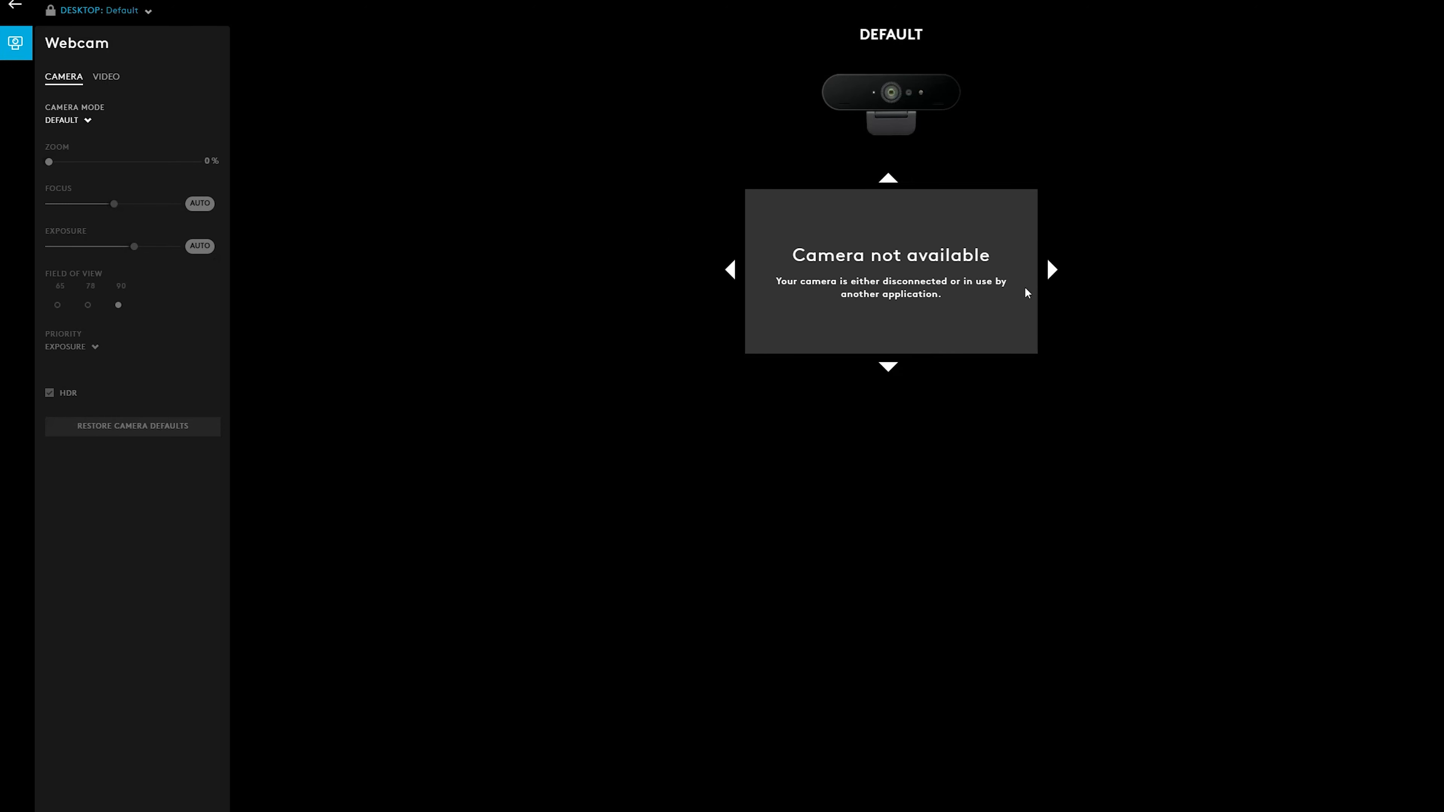
{"action": "mouse_move", "coordinate": [914, 343]}
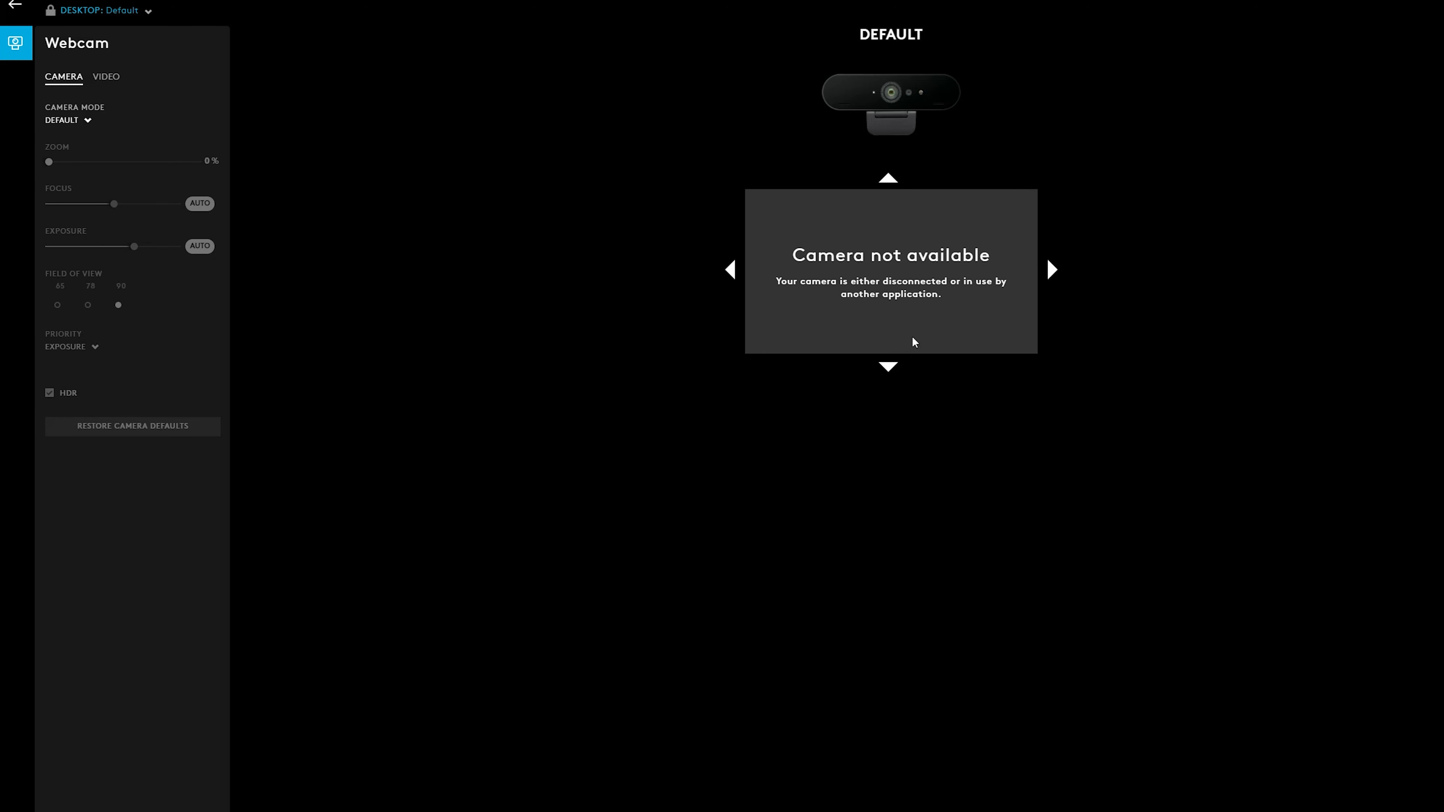
{"action": "mouse_move", "coordinate": [886, 223]}
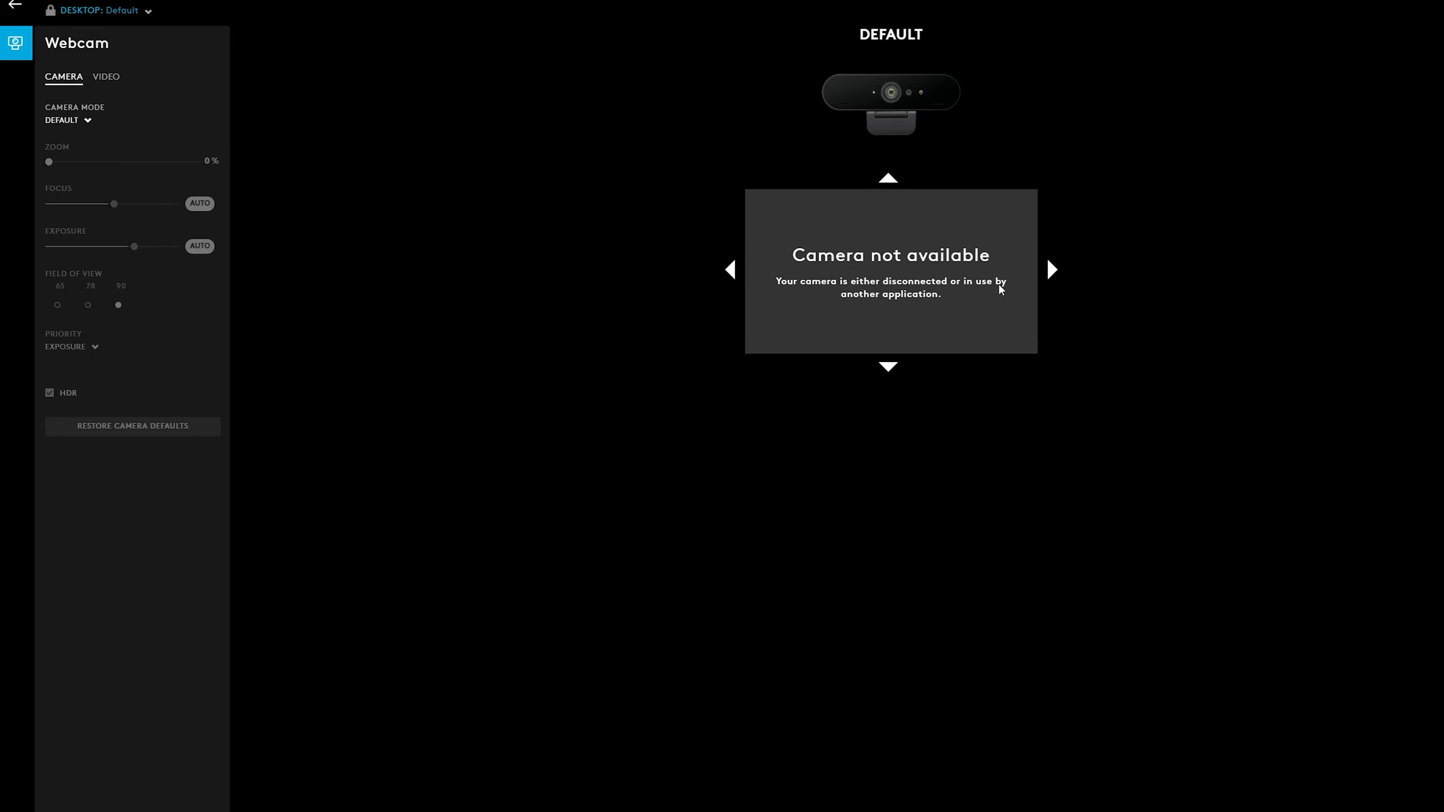
{"action": "mouse_move", "coordinate": [995, 291]}
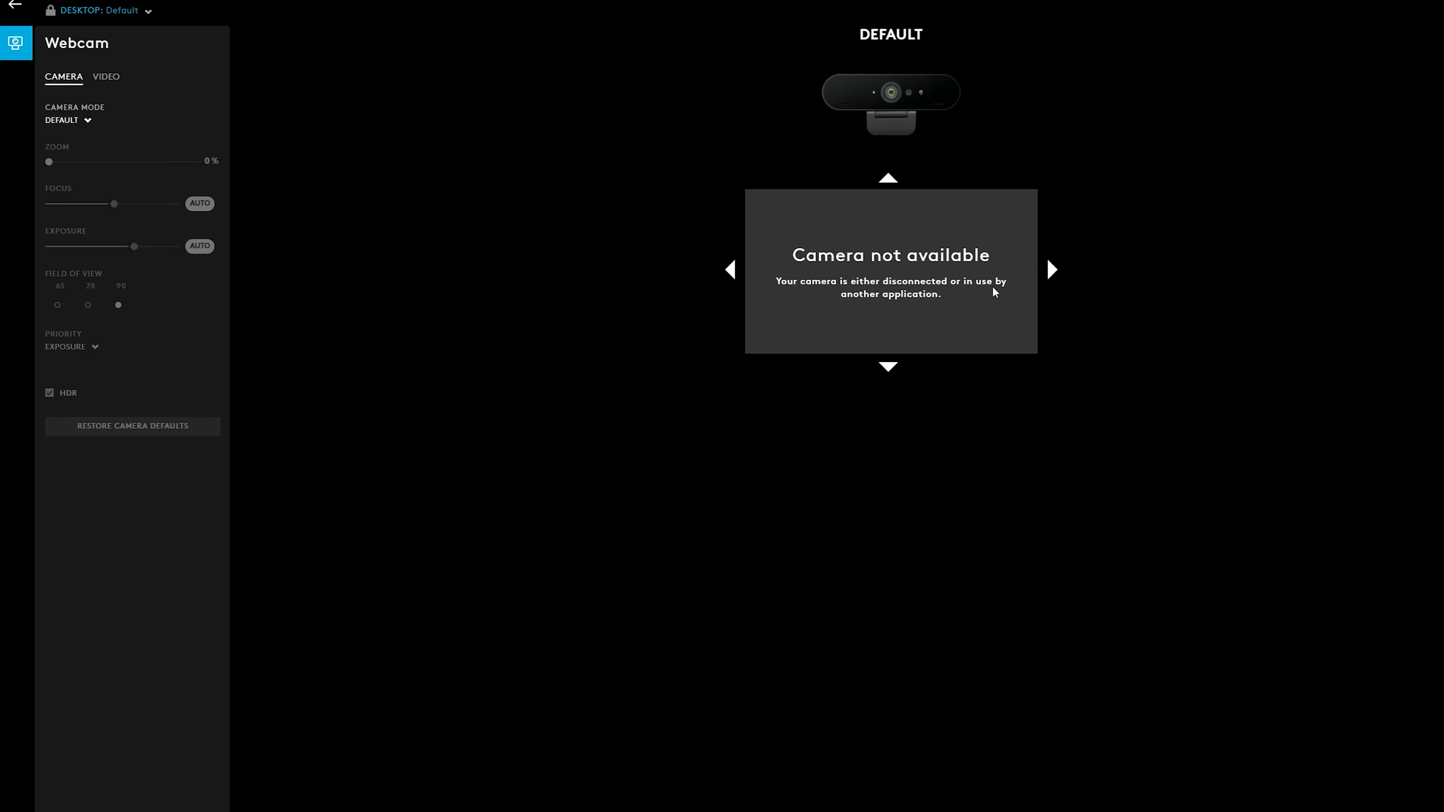
Compare the CAMERA and VIDEO settings pages, then expand the Camera Mode list.
{"action": "left_click", "coordinate": [106, 77]}
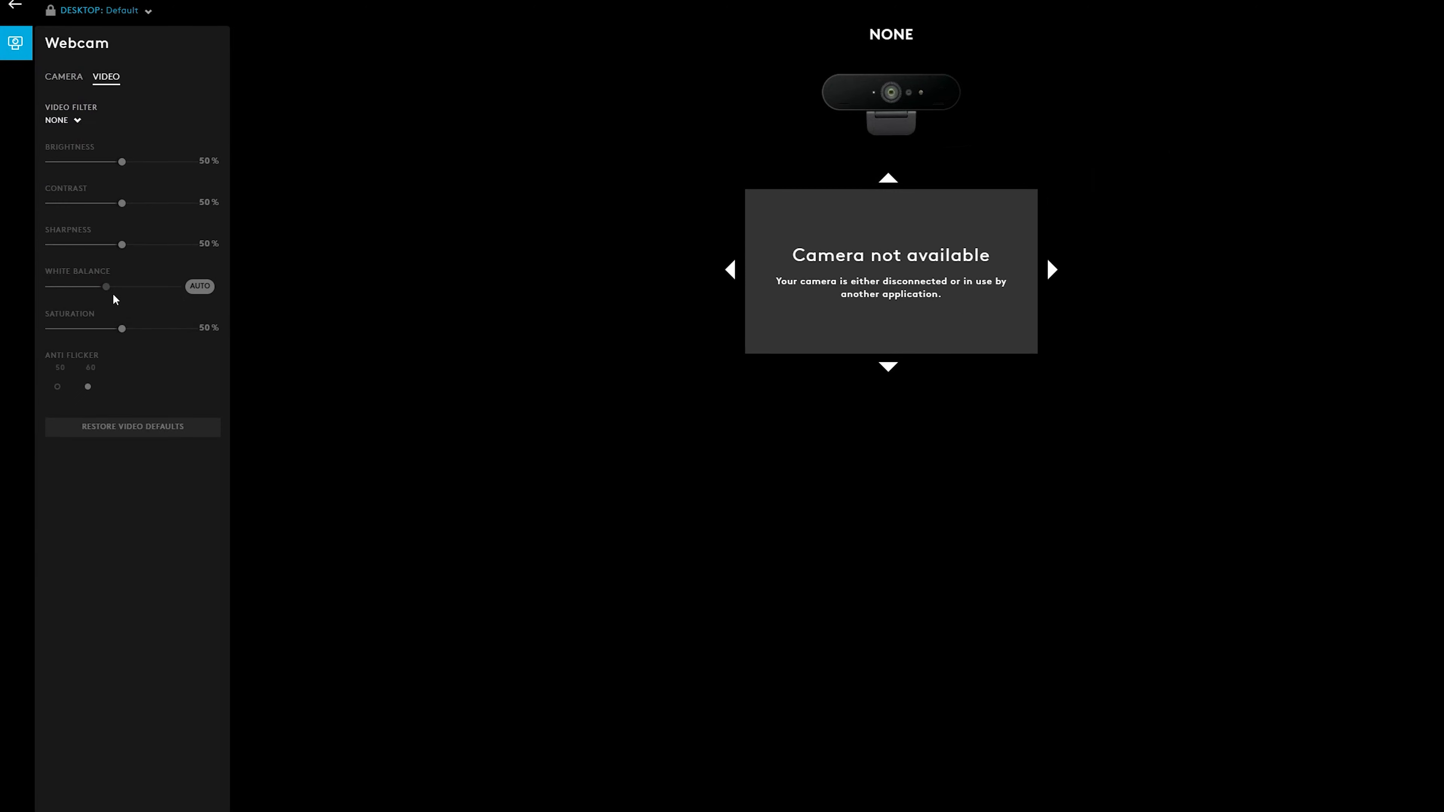
{"action": "left_click", "coordinate": [63, 77]}
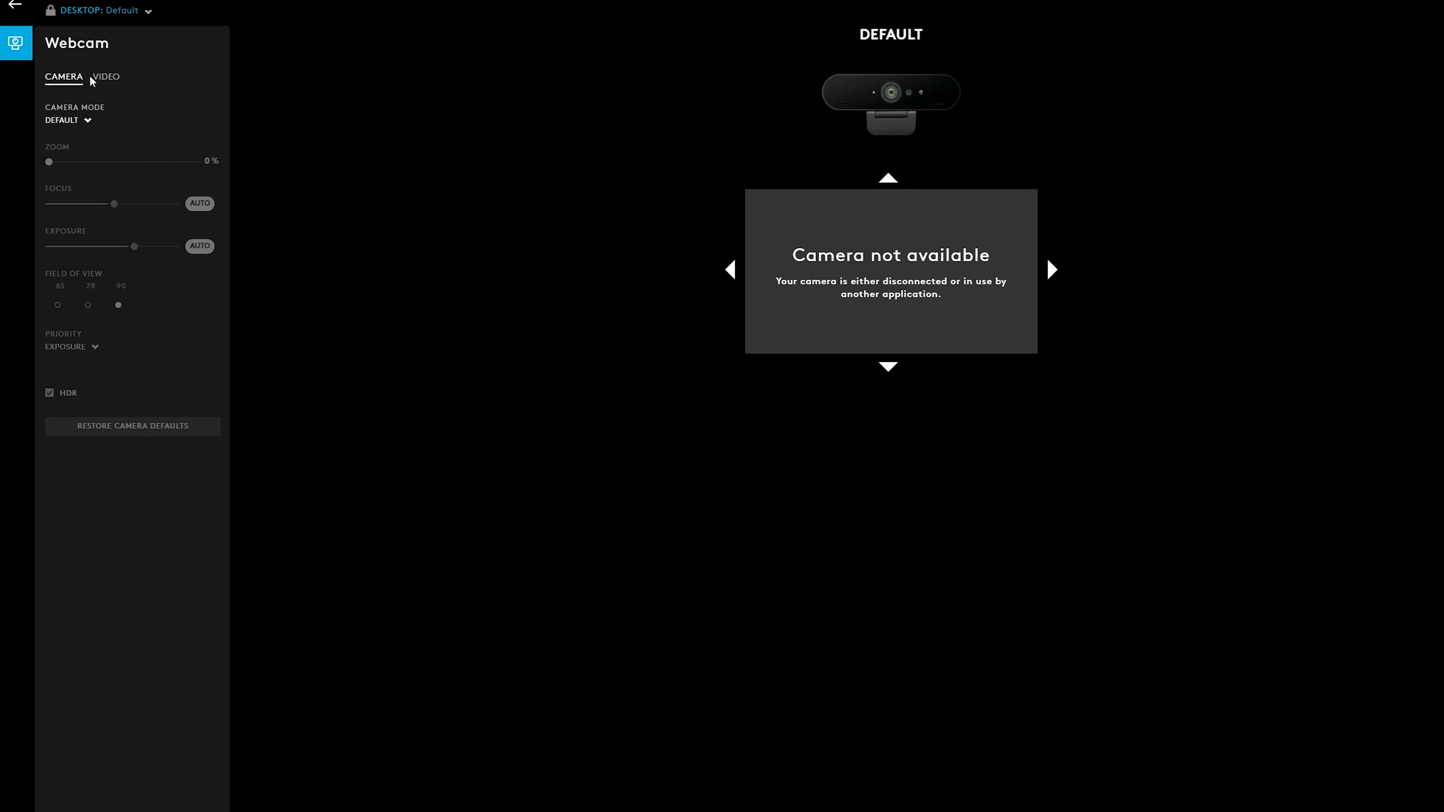
{"action": "left_click", "coordinate": [104, 76]}
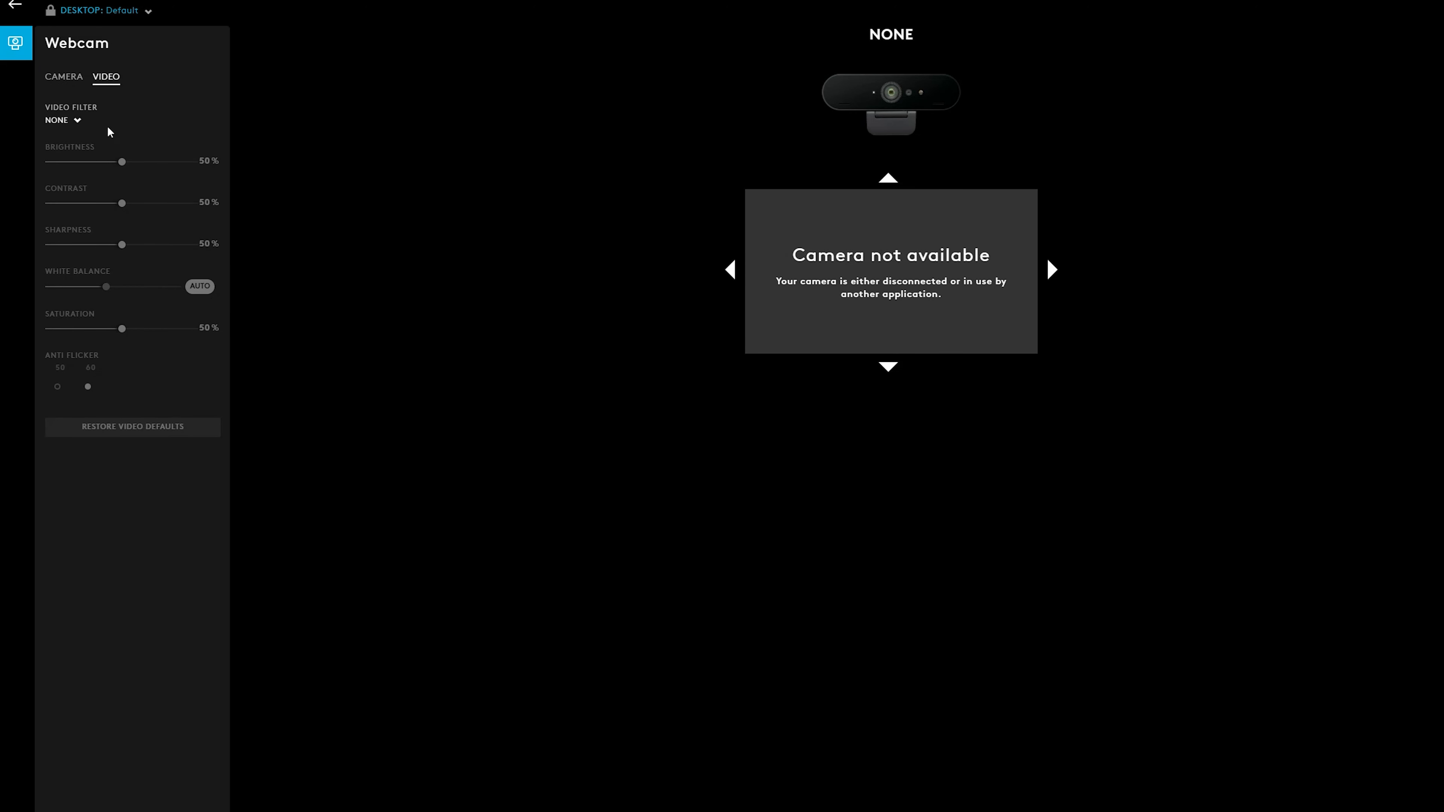
{"action": "left_click", "coordinate": [64, 77]}
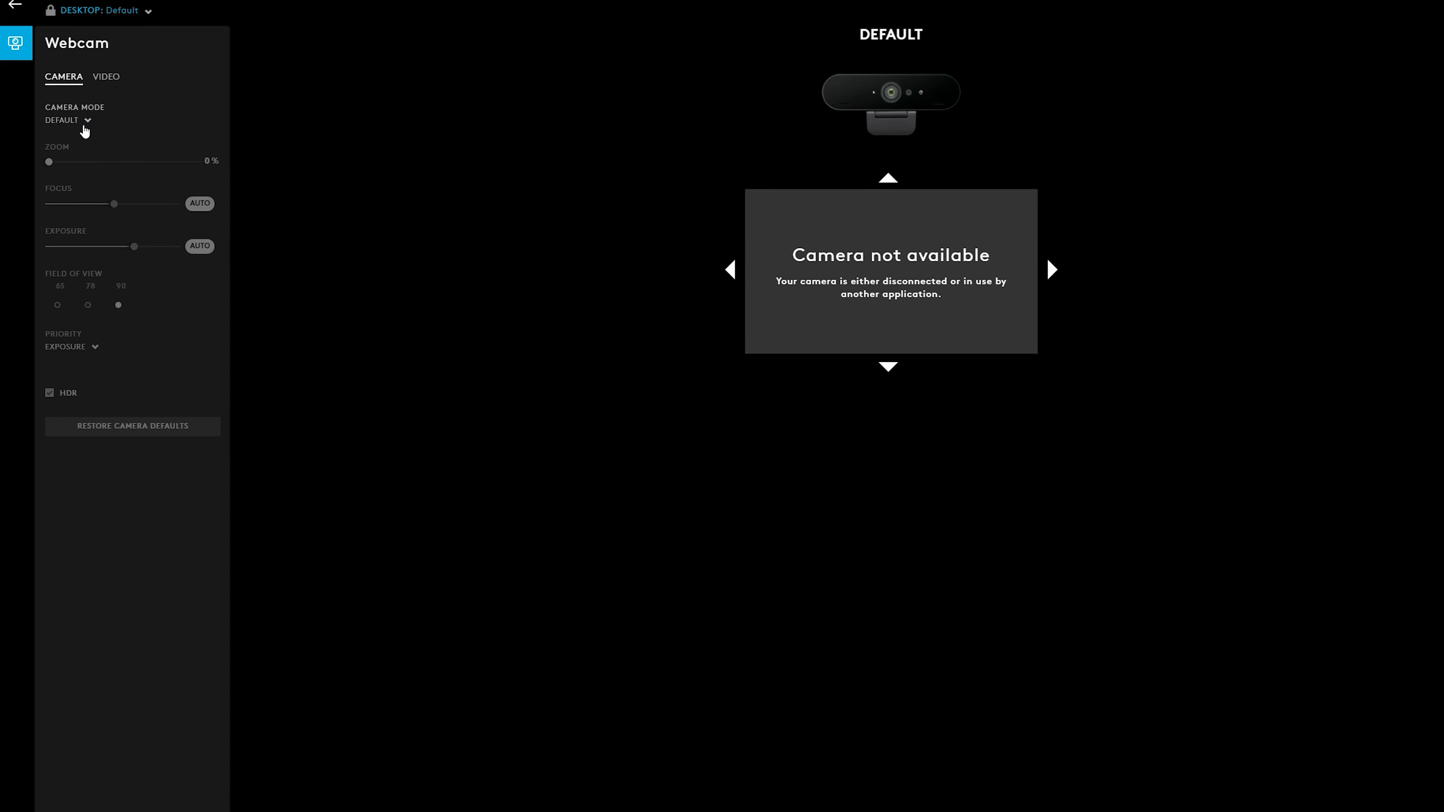
{"action": "left_click", "coordinate": [66, 120]}
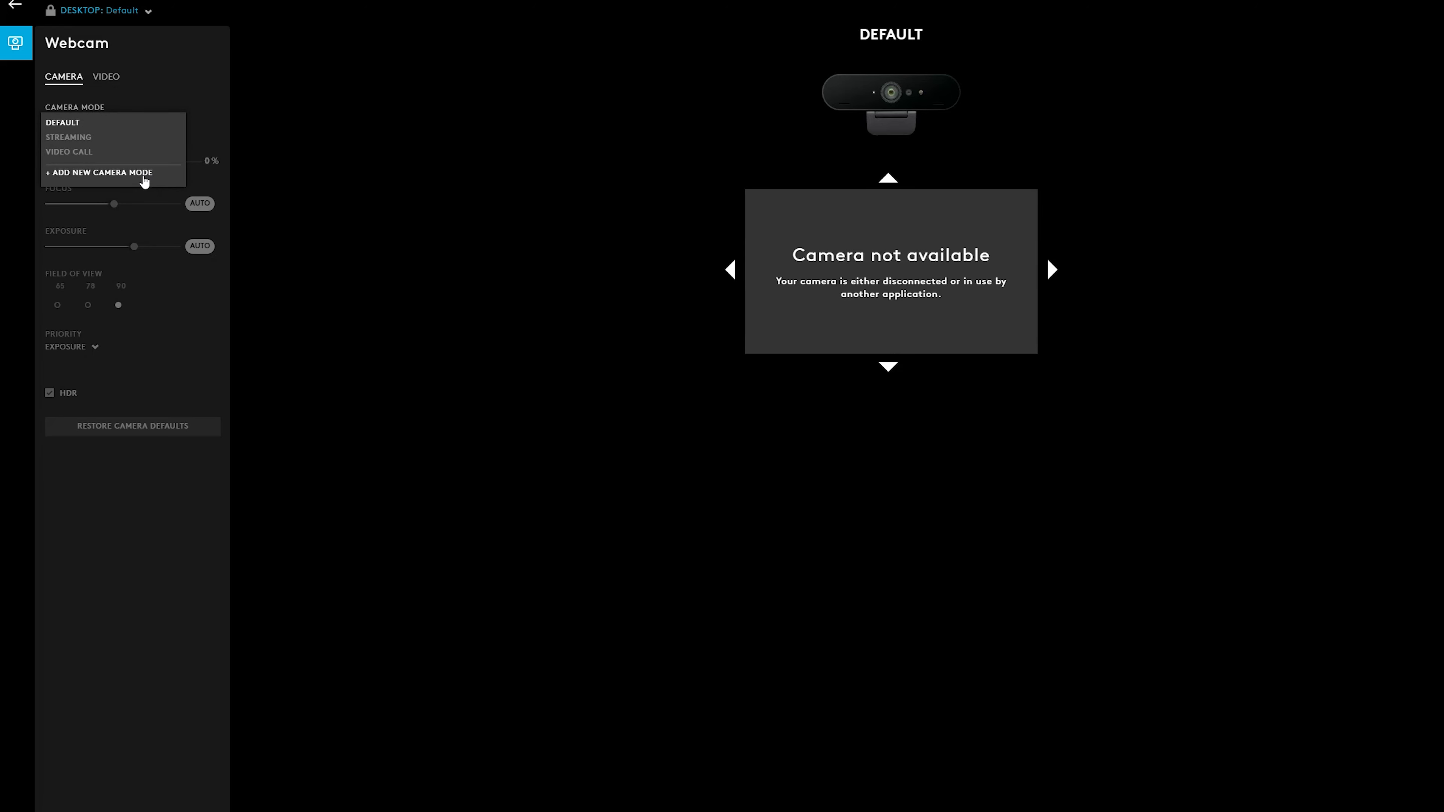
Add a new camera mode and view its video picture settings.
{"action": "left_click", "coordinate": [99, 172]}
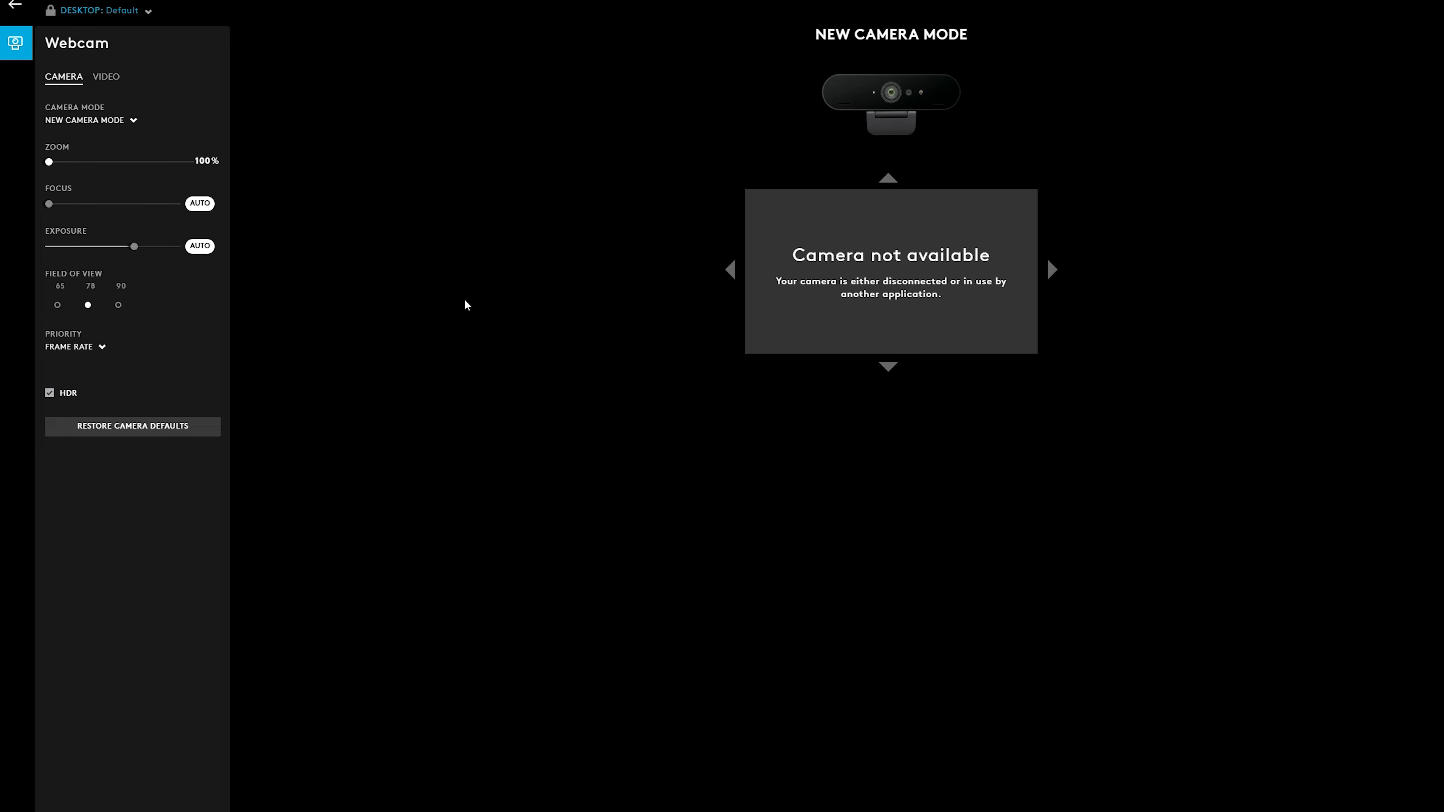
{"action": "mouse_move", "coordinate": [114, 230]}
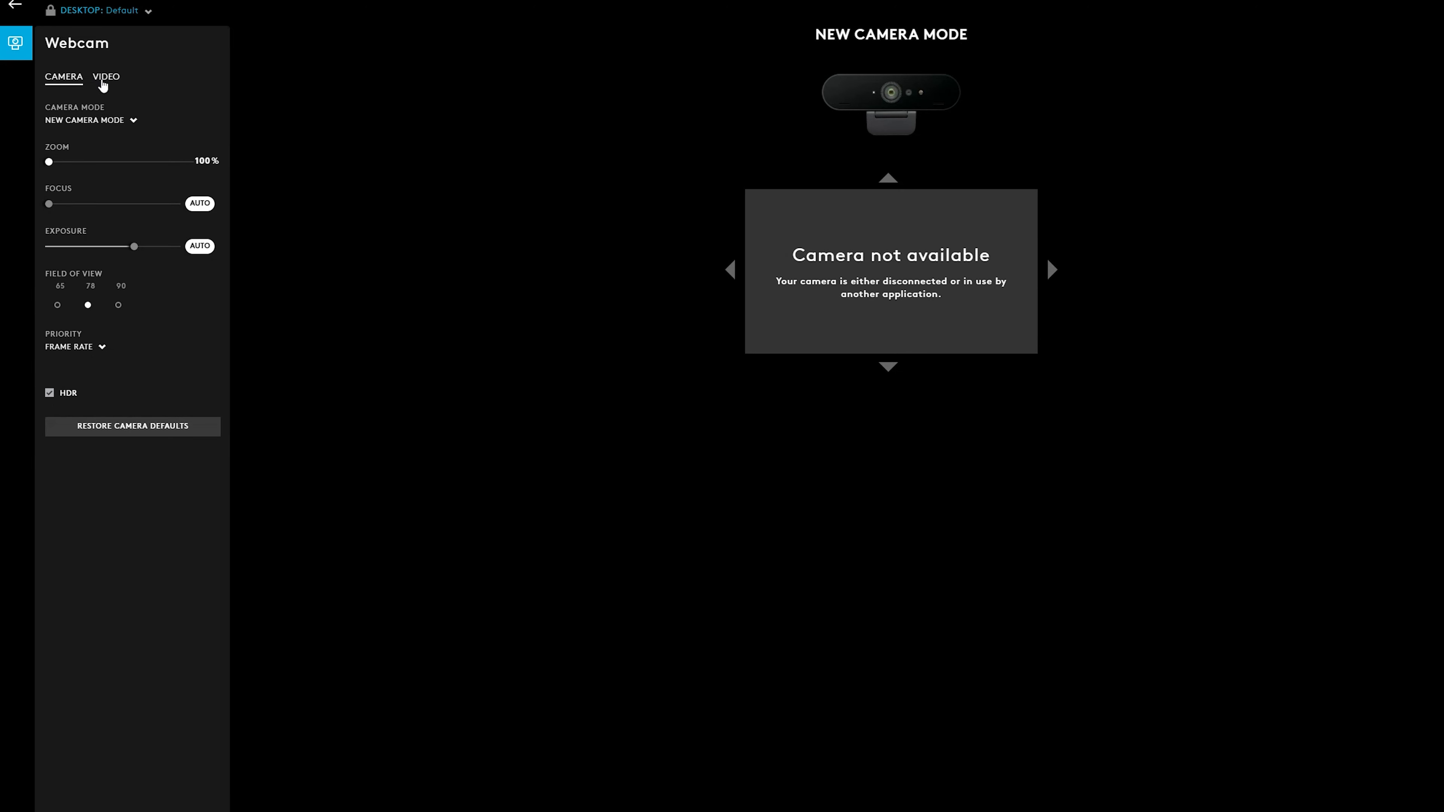
{"action": "left_click", "coordinate": [105, 77]}
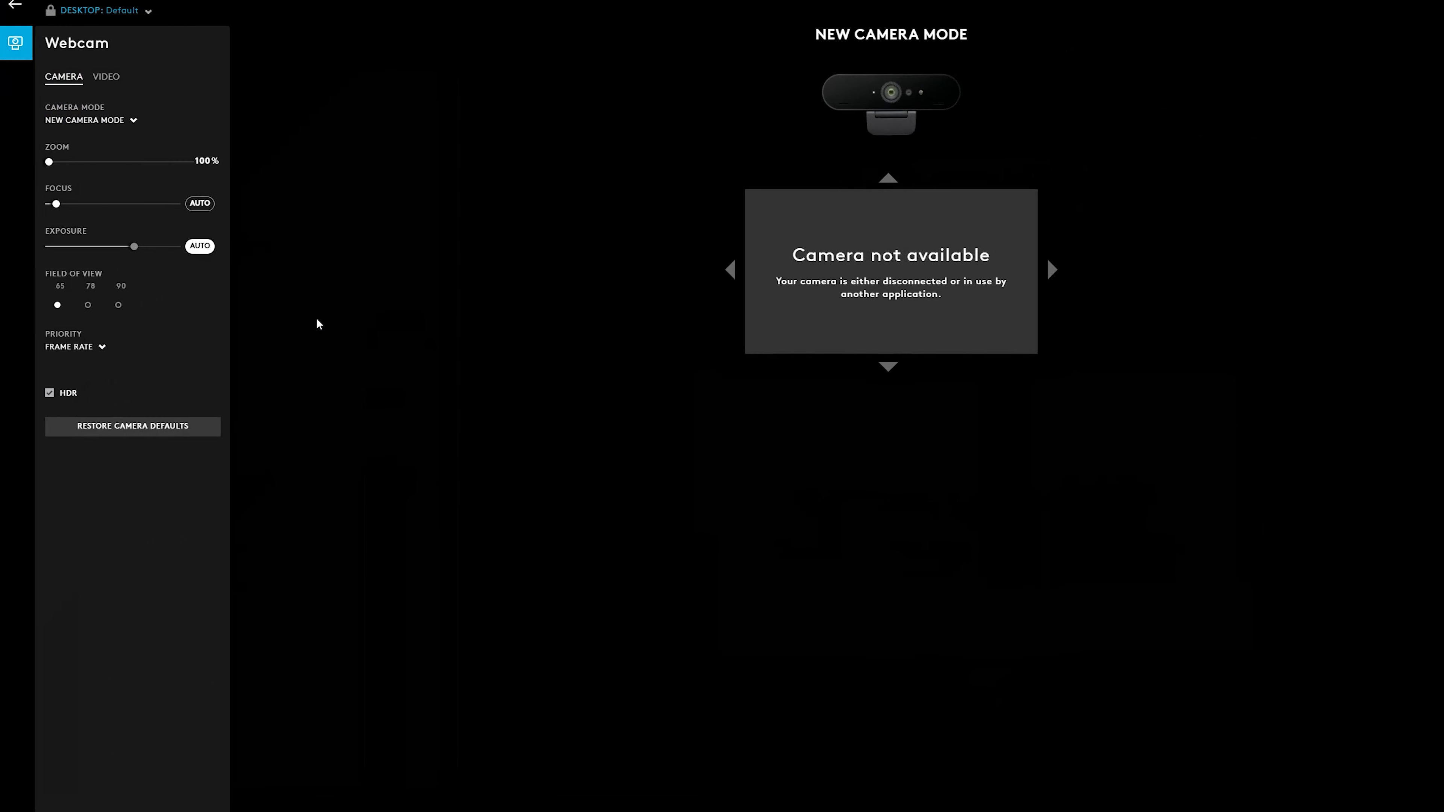
Show the new video mode's picture settings with brightness, contrast, sharpness and saturation at 50%.
{"action": "left_click", "coordinate": [105, 76]}
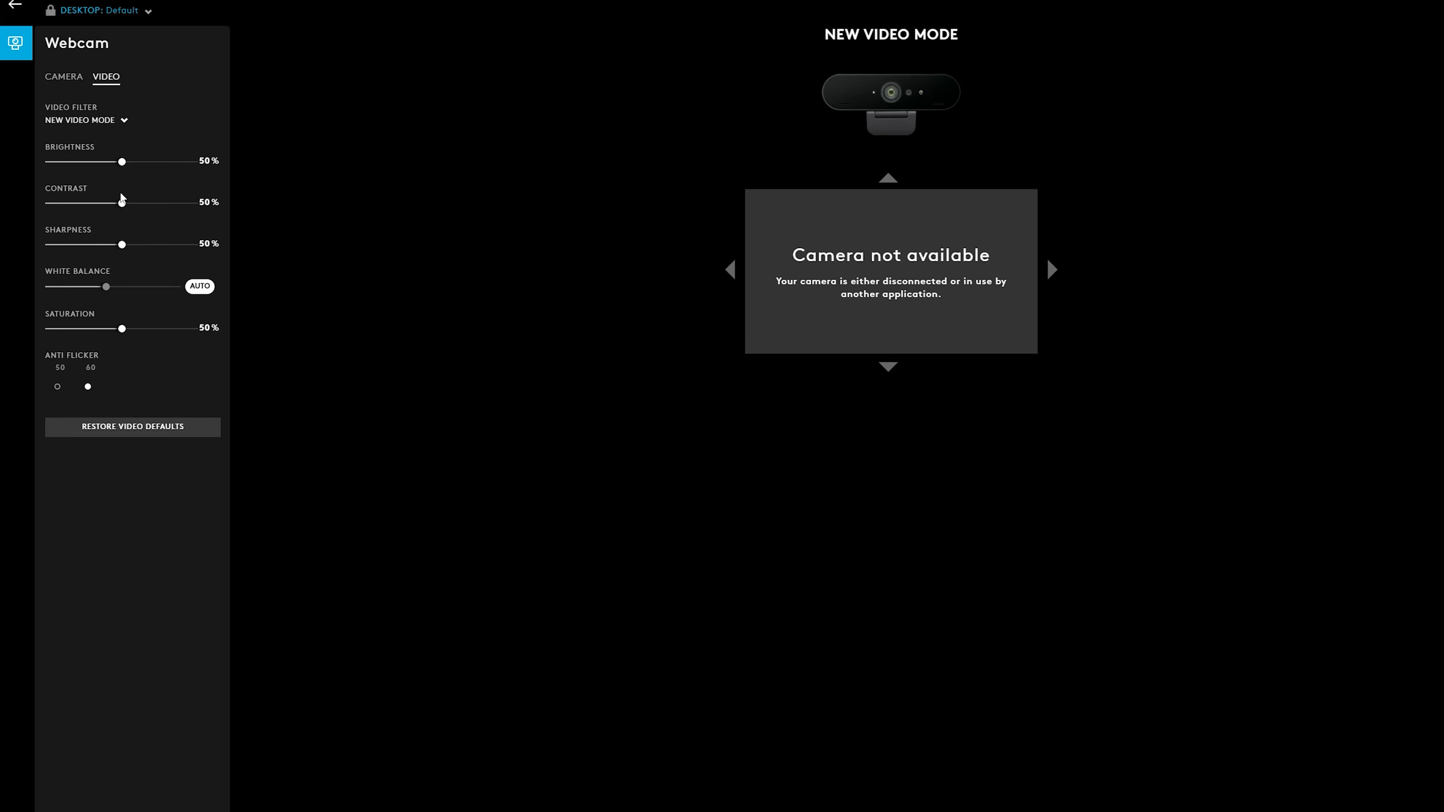